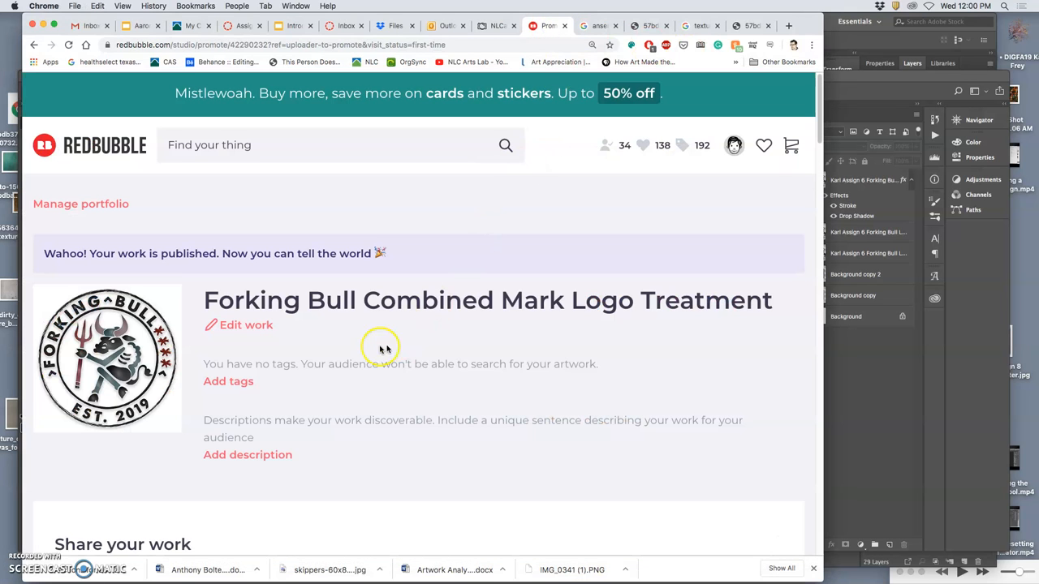
Add Layer 1 beneath the logo layers and fill it with a copper-toned gradient
{"action": "scroll", "scroll_direction": "down", "scroll_amount": 3}
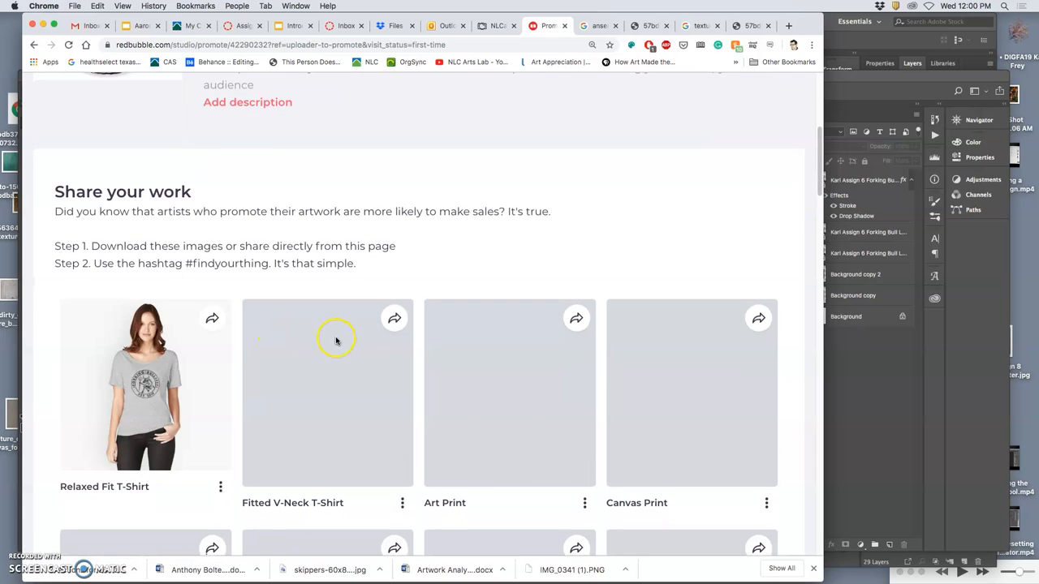
{"action": "scroll", "scroll_direction": "down", "scroll_amount": 3}
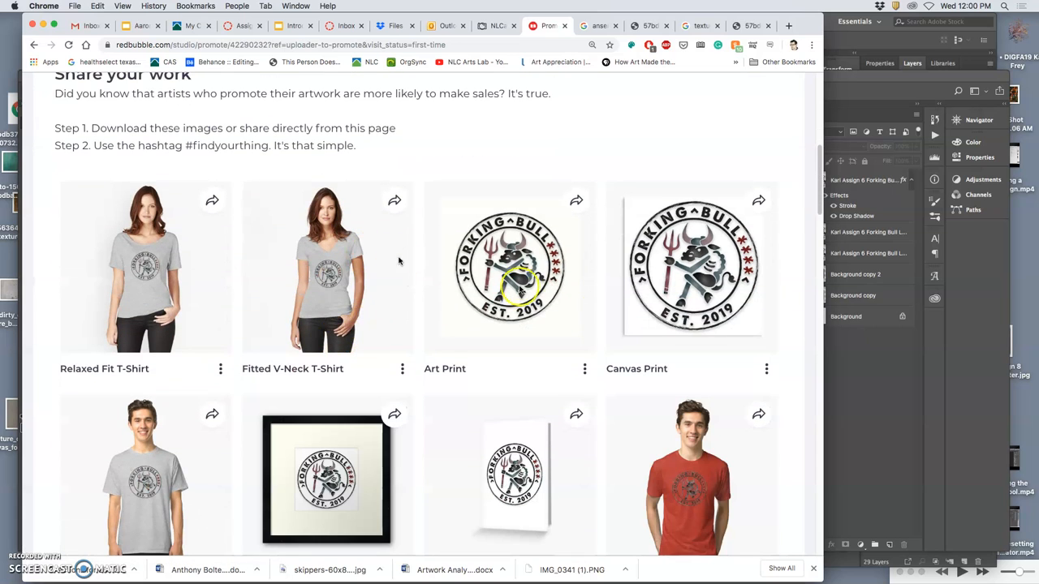
{"action": "scroll", "scroll_direction": "down", "scroll_amount": 3}
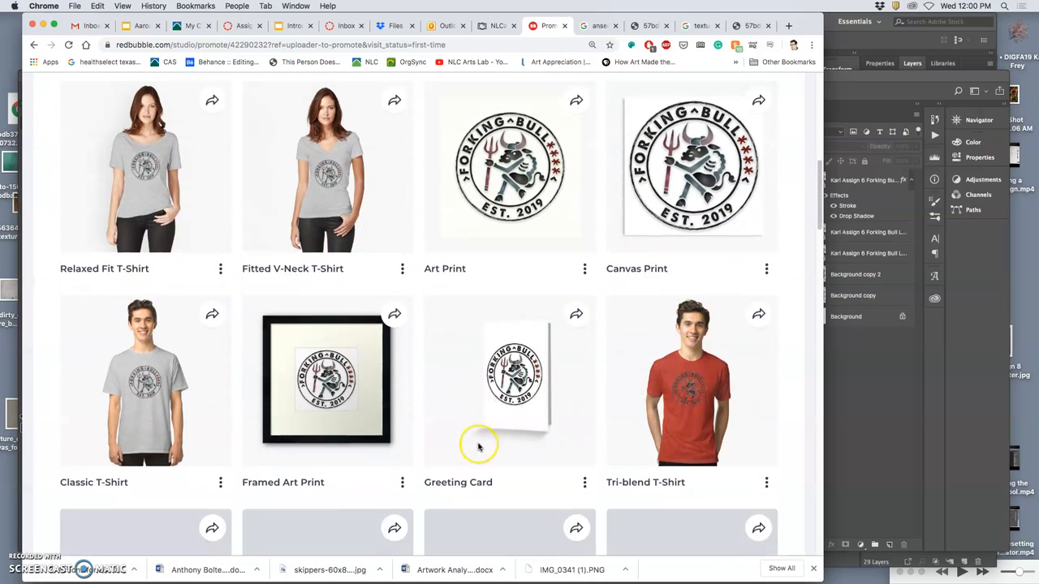
{"action": "scroll", "scroll_direction": "down", "scroll_amount": 3}
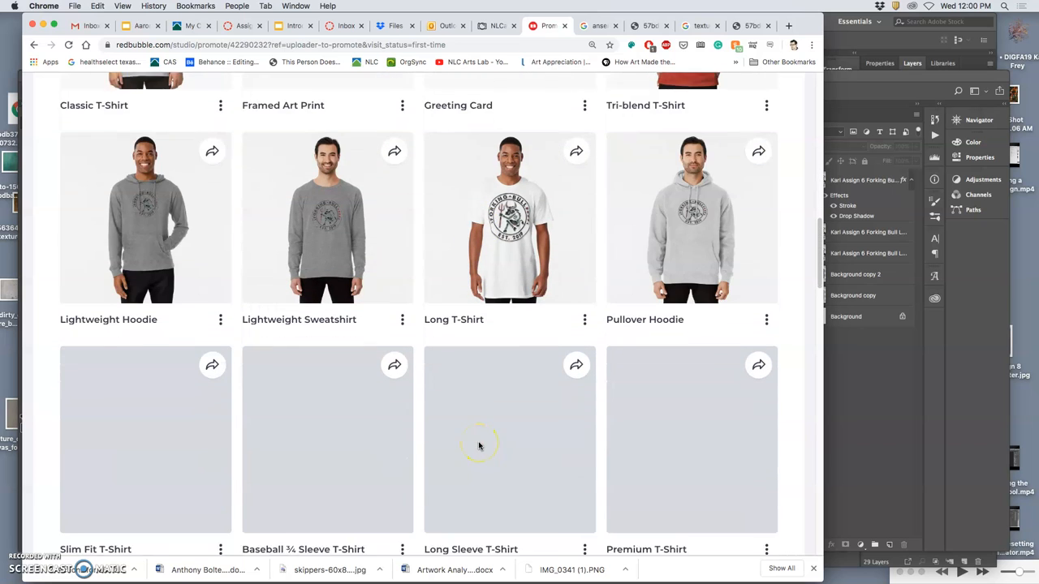
{"action": "scroll", "scroll_direction": "down", "scroll_amount": 3}
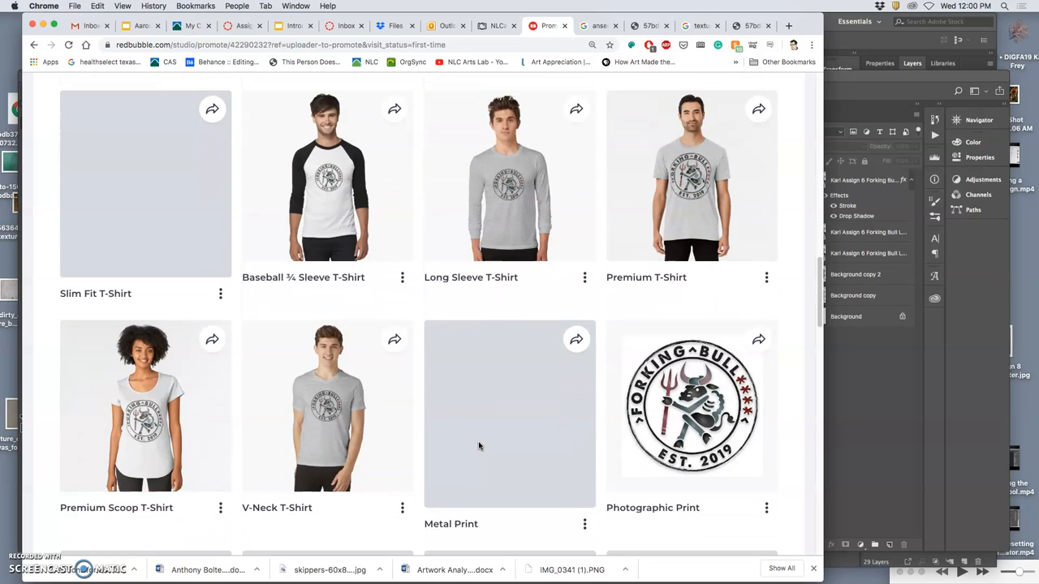
{"action": "scroll", "scroll_direction": "down", "scroll_amount": 3}
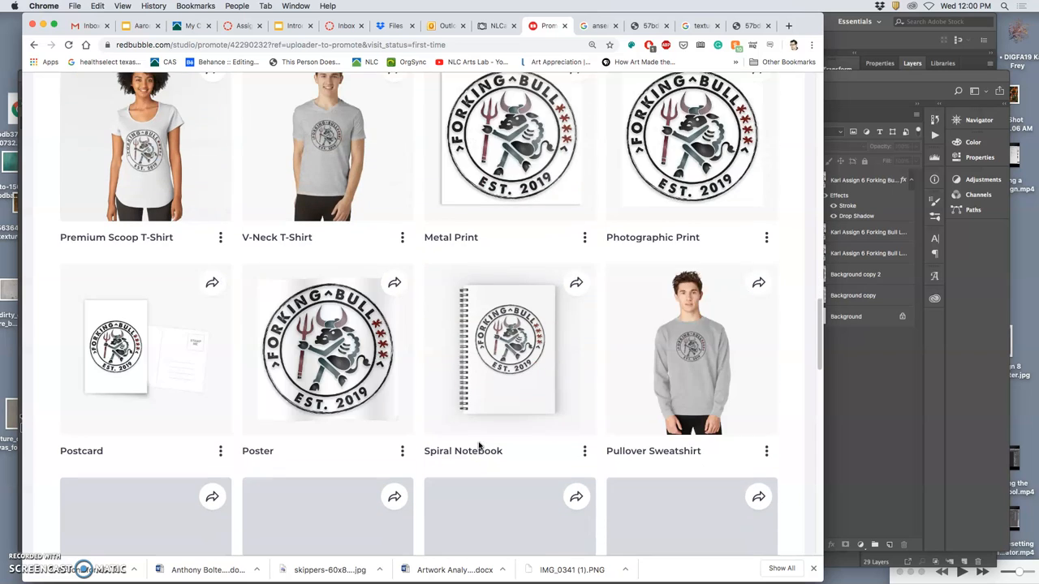
{"action": "scroll", "scroll_direction": "down", "scroll_amount": 3}
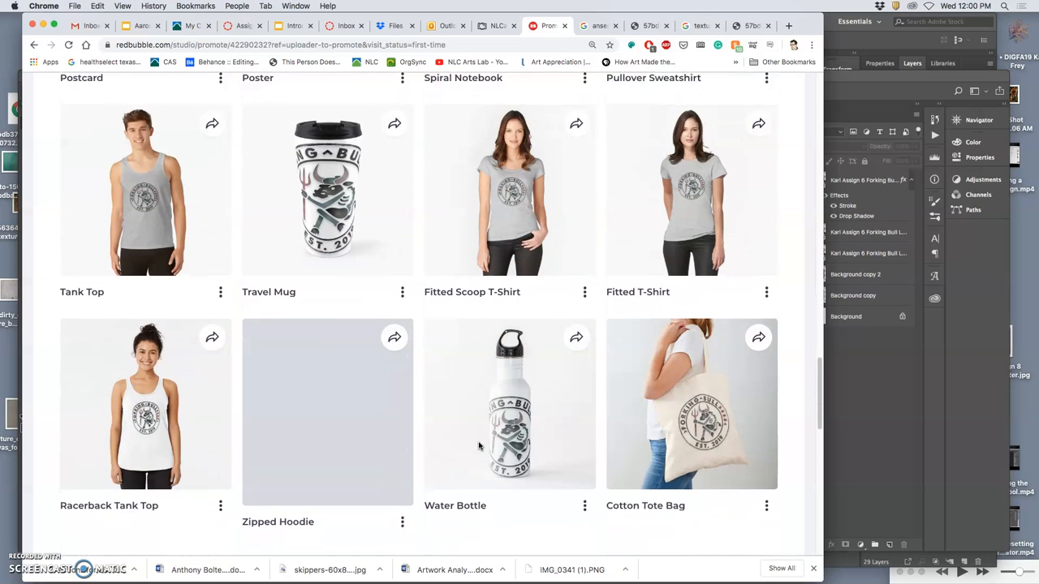
{"action": "scroll", "scroll_direction": "down", "scroll_amount": 3}
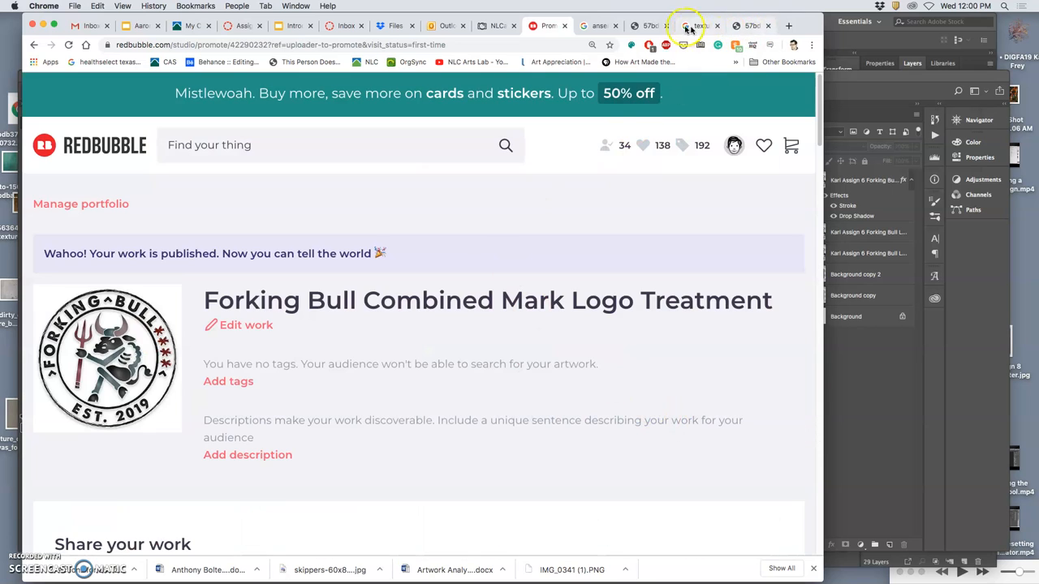
{"action": "mouse_move", "coordinate": [871, 42]}
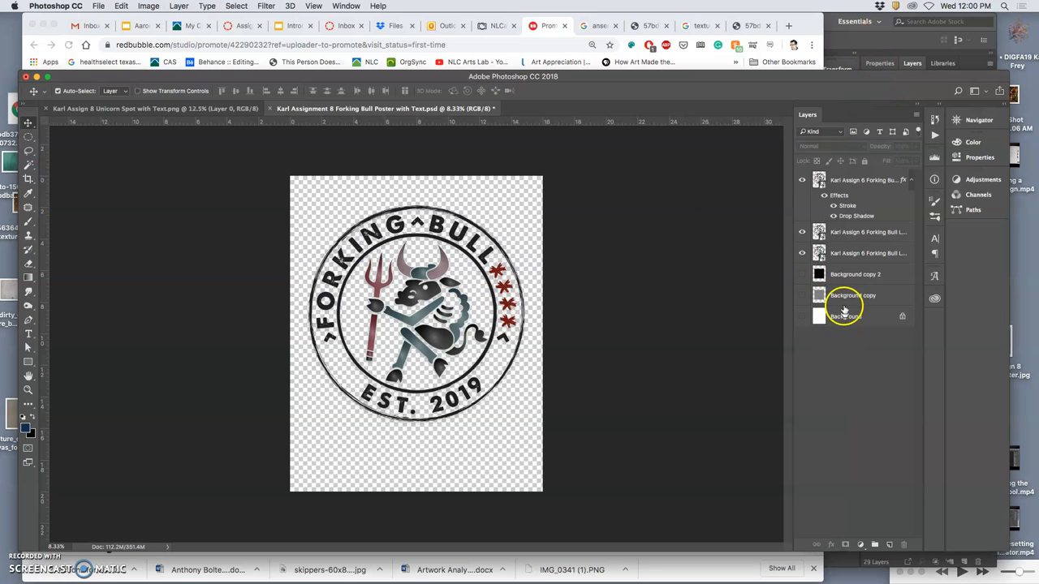
{"action": "left_click", "coordinate": [854, 273]}
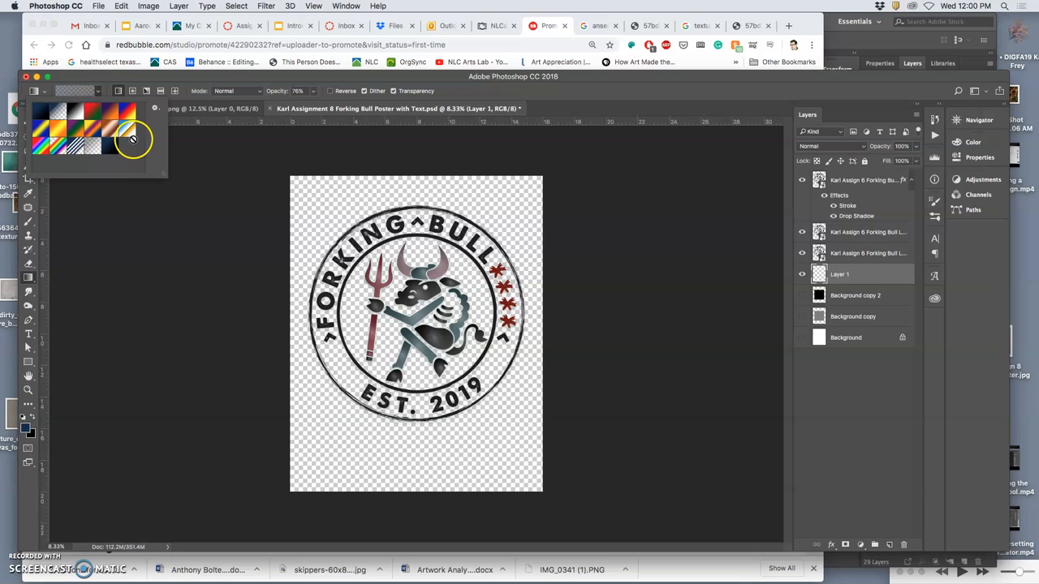
{"action": "mouse_move", "coordinate": [114, 134]}
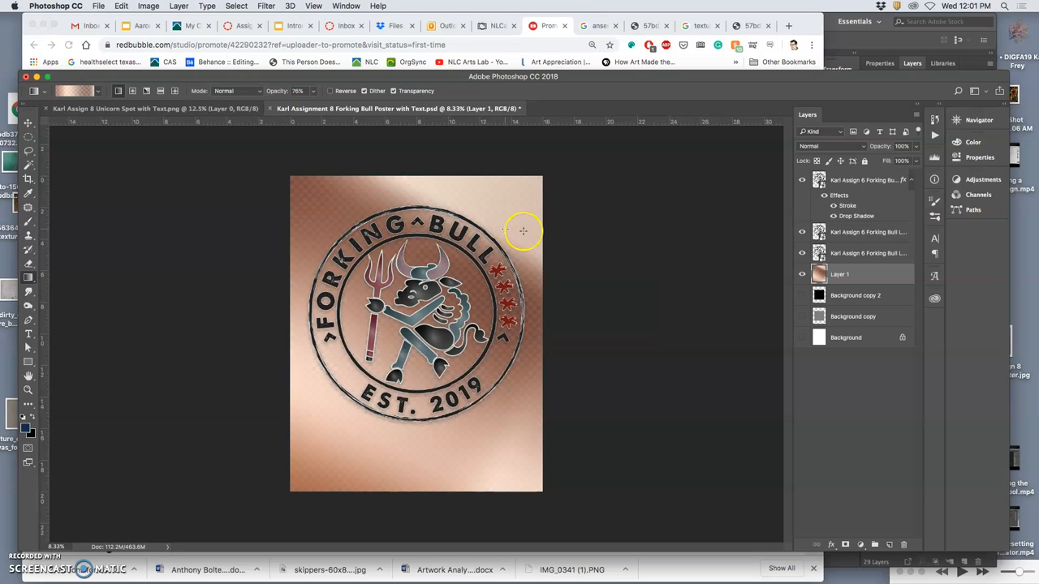
{"action": "mouse_move", "coordinate": [649, 293]}
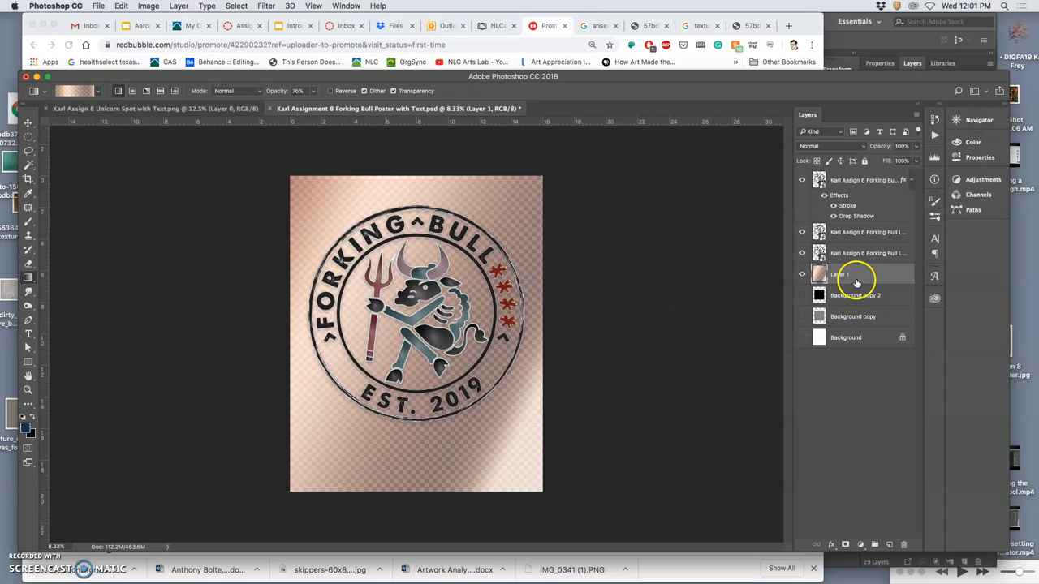
{"action": "left_click", "coordinate": [802, 336]}
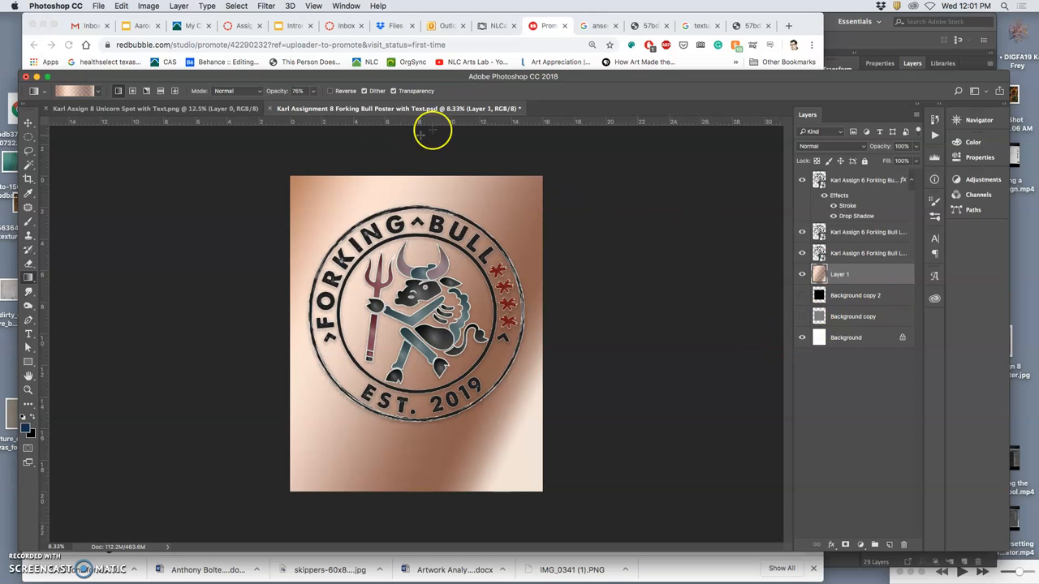
{"action": "mouse_move", "coordinate": [701, 91]}
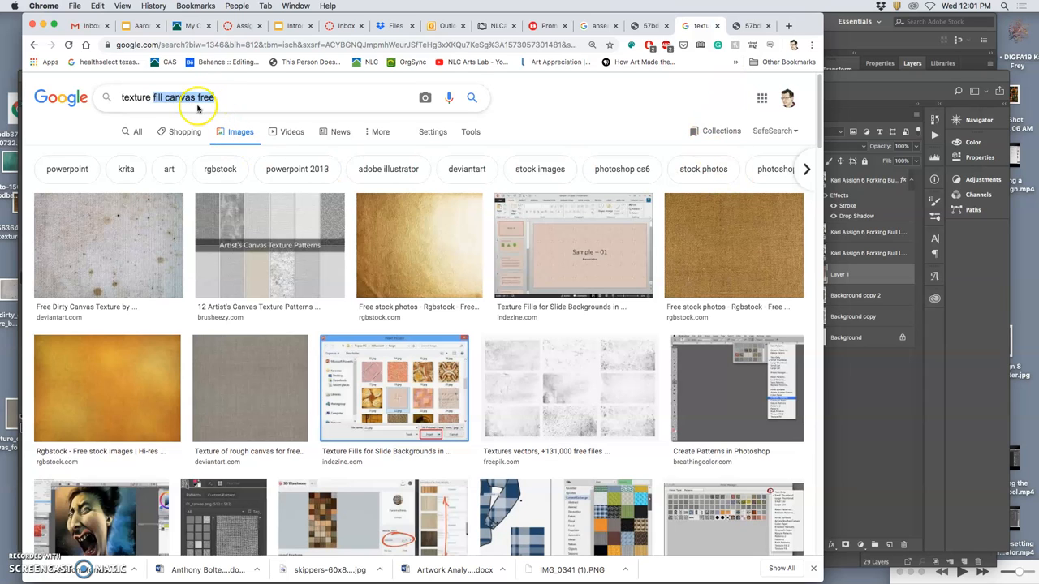
Search Google Images for wood grain seamless texture and browse the results
{"action": "type", "text": "texture woodgrain"}
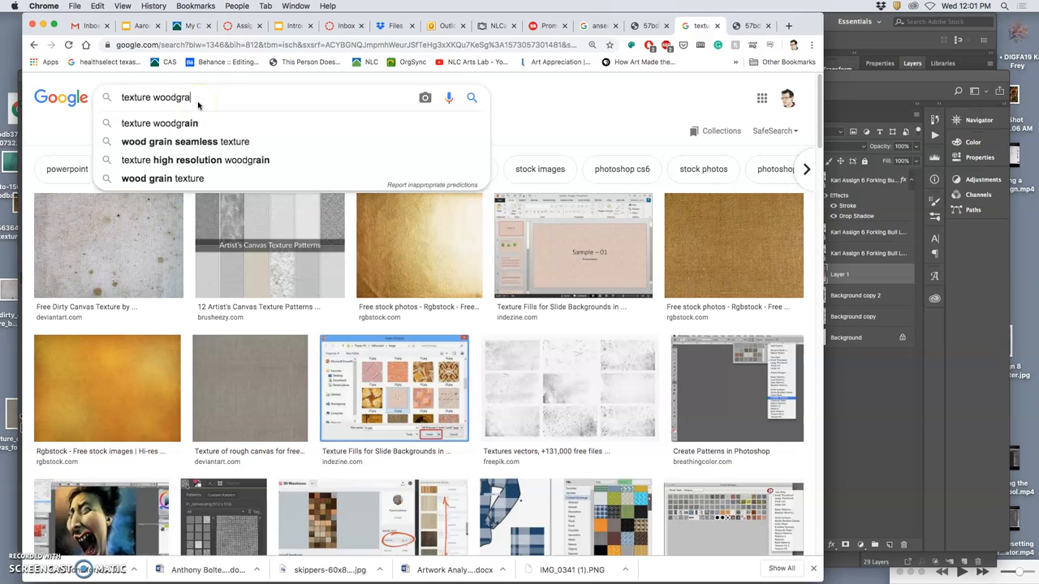
{"action": "type", "text": "in"}
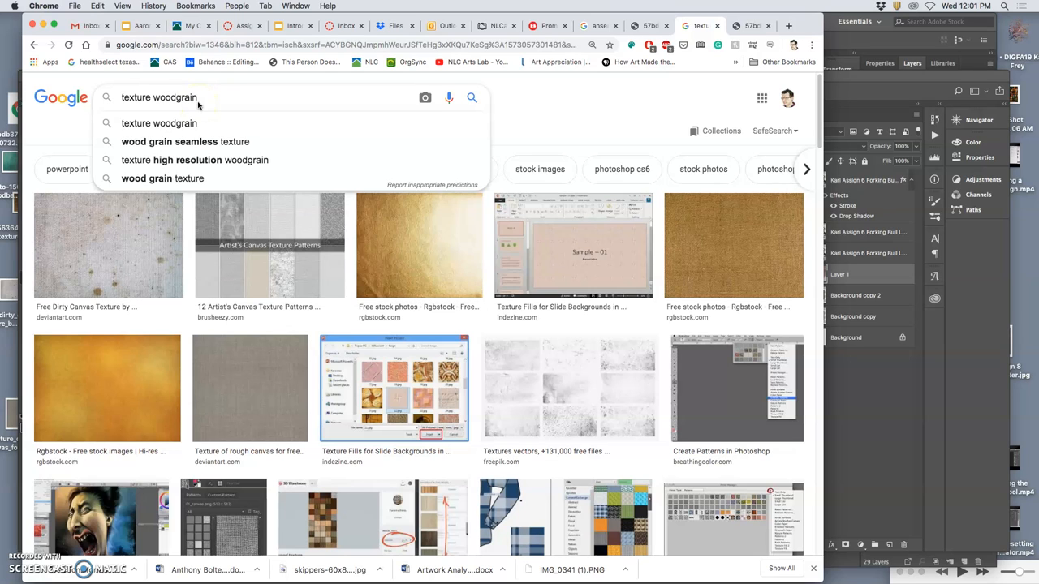
{"action": "left_click", "coordinate": [185, 141]}
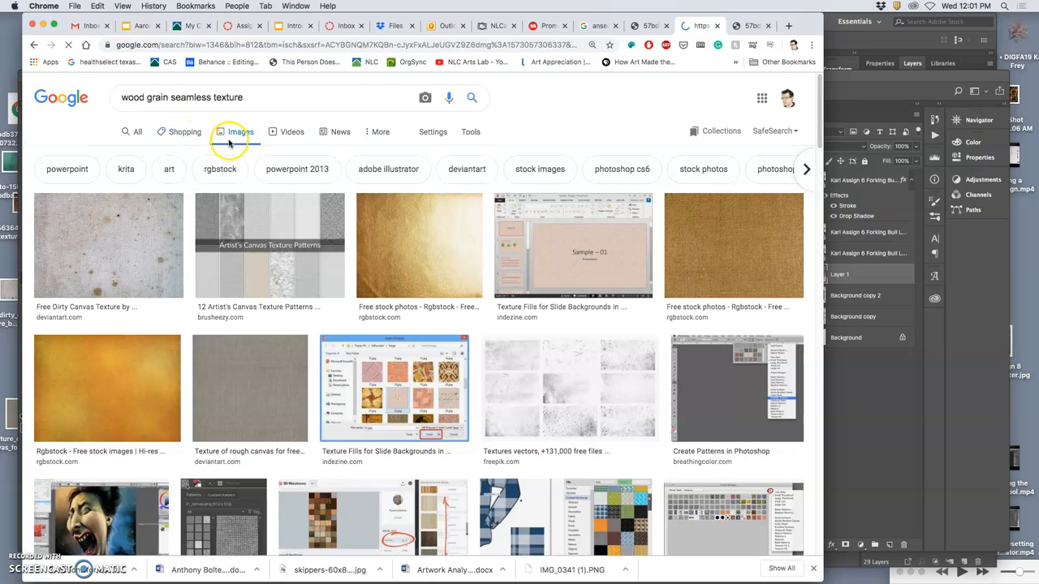
{"action": "scroll", "scroll_direction": "down", "scroll_amount": 3}
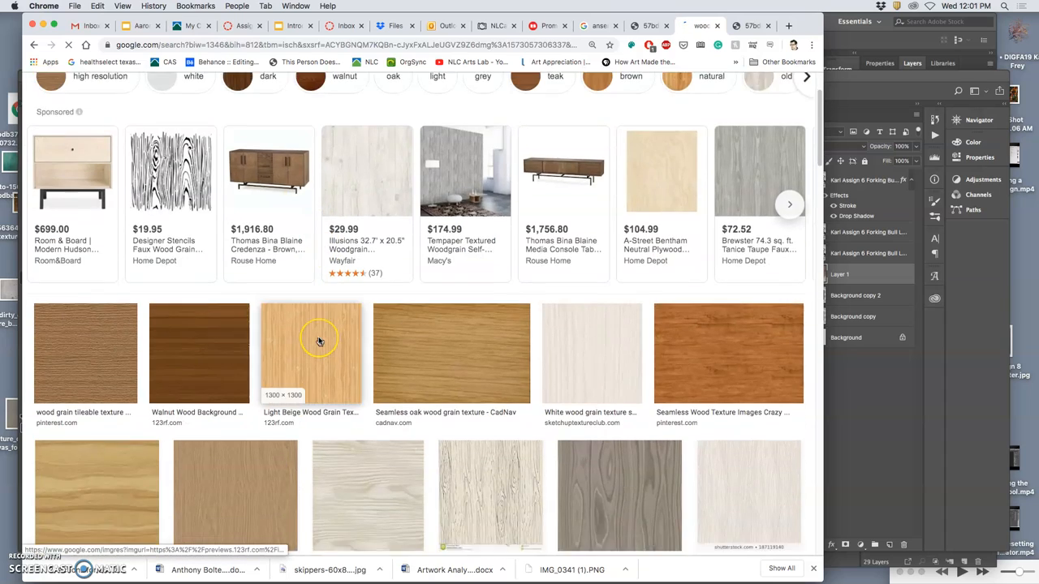
{"action": "scroll", "scroll_direction": "down", "scroll_amount": 3}
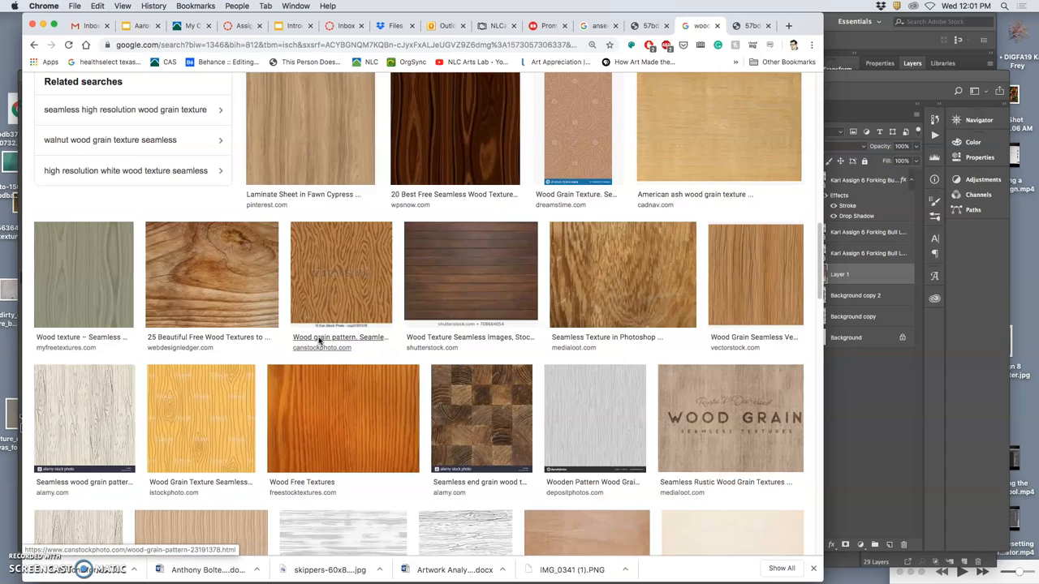
{"action": "scroll", "scroll_direction": "down", "scroll_amount": 3}
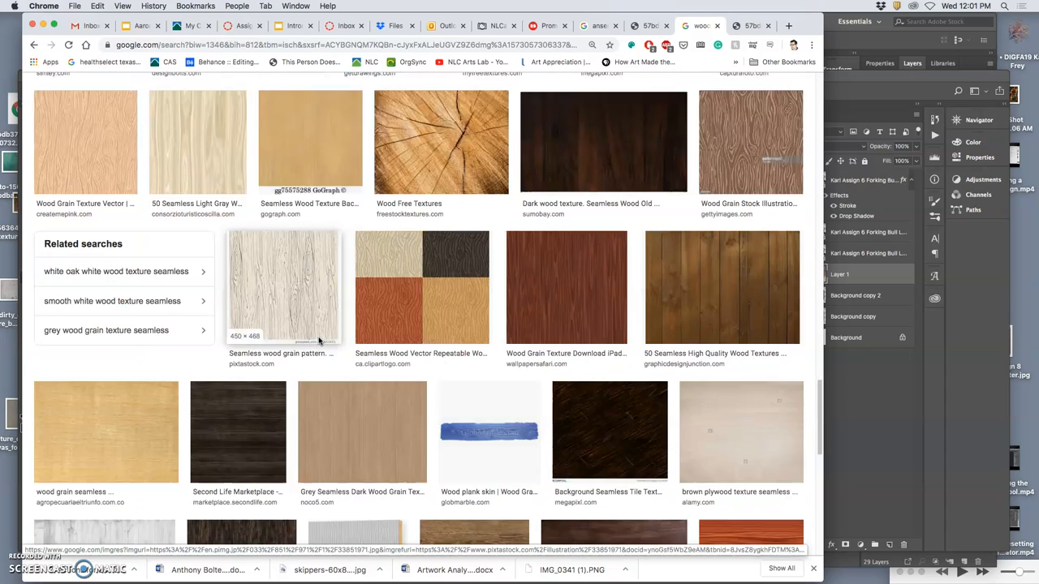
{"action": "scroll", "scroll_direction": "up", "scroll_amount": 3}
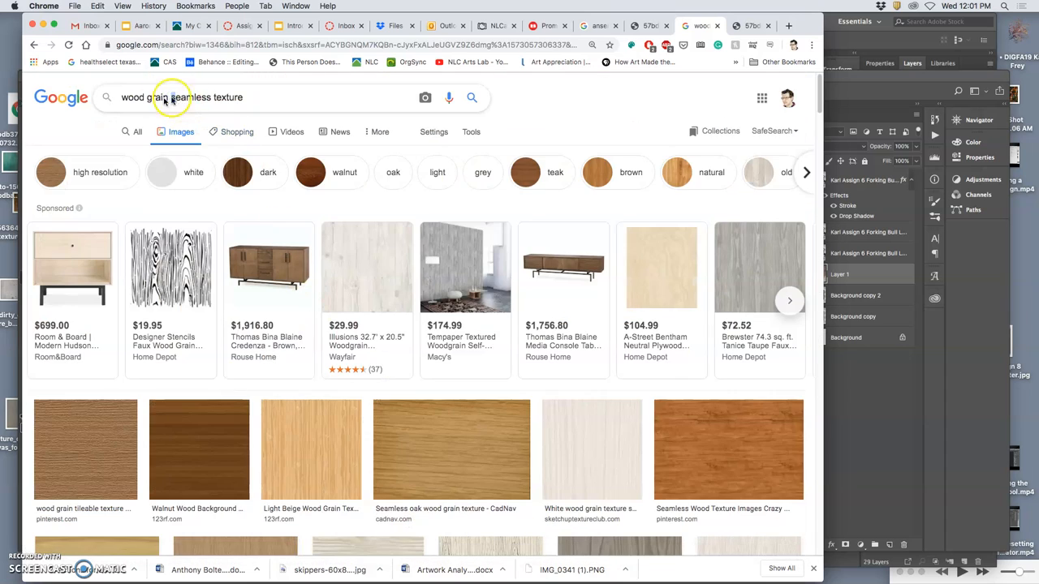
Refine the search to 'wood grain vintage texture free' and browse the results
{"action": "double_click", "coordinate": [188, 98]}
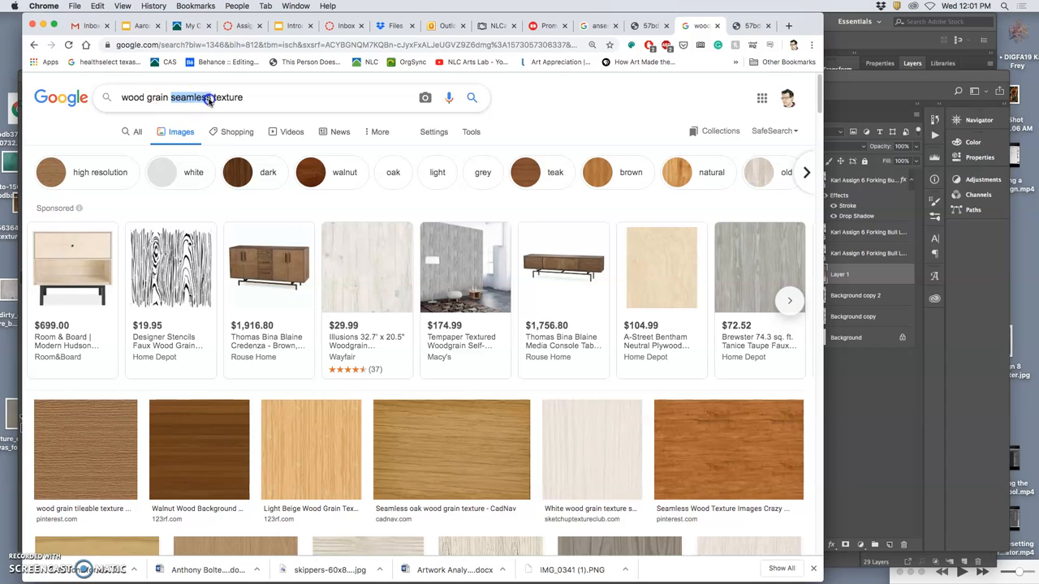
{"action": "type", "text": "vintage"}
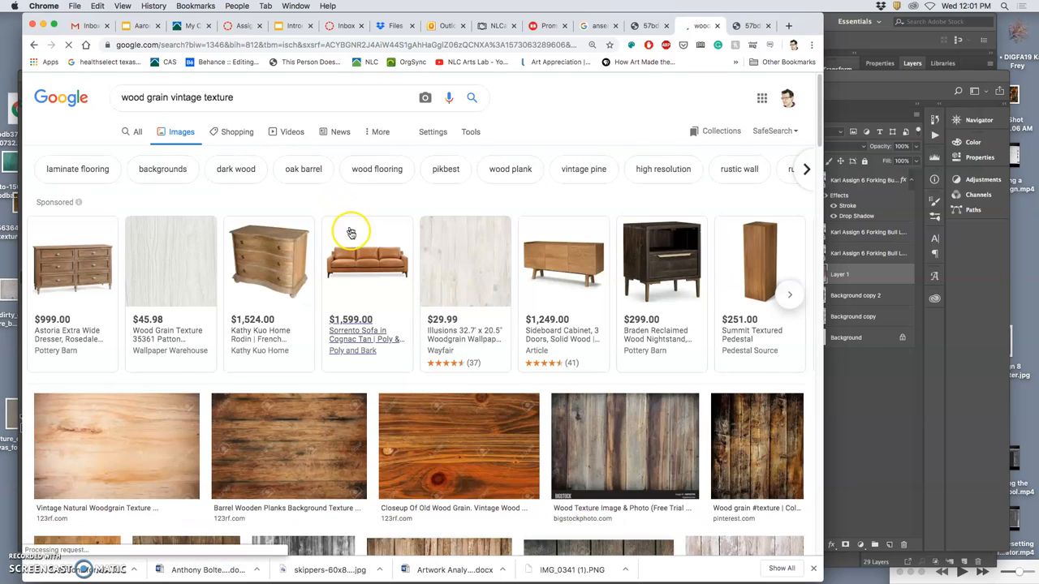
{"action": "scroll", "scroll_direction": "down", "scroll_amount": 3}
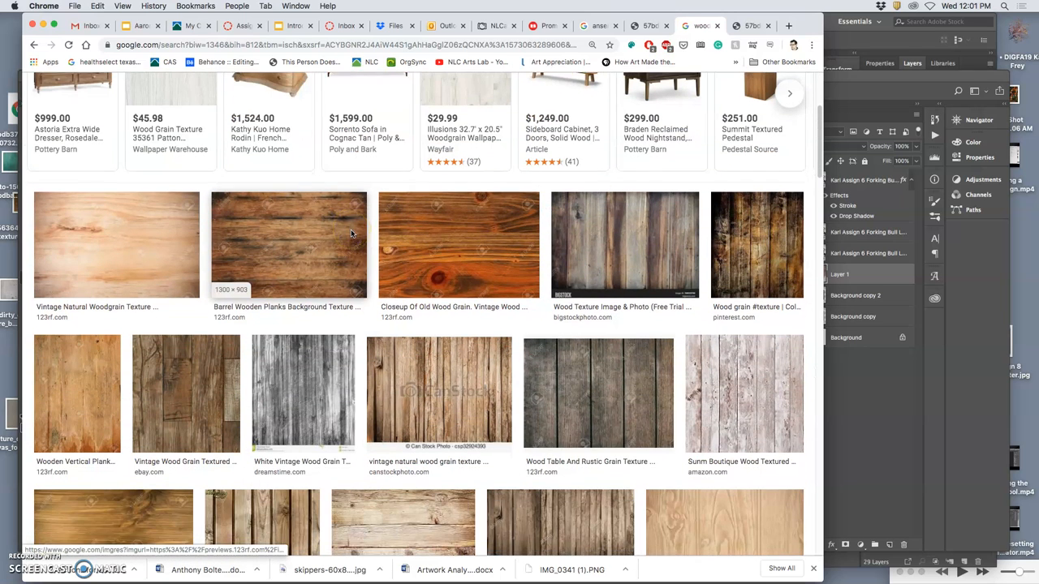
{"action": "scroll", "scroll_direction": "down", "scroll_amount": 3}
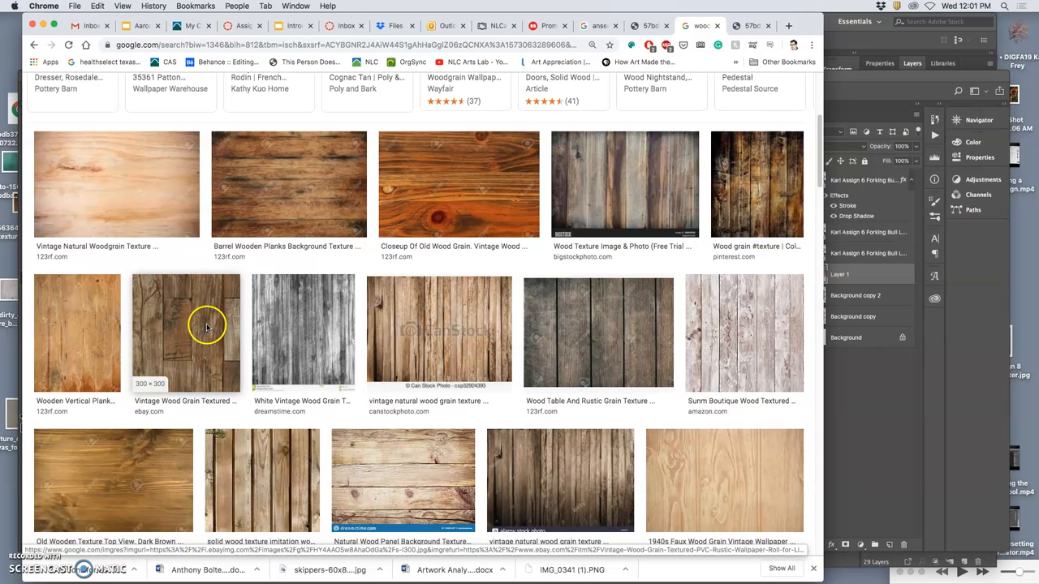
{"action": "scroll", "scroll_direction": "down", "scroll_amount": 3}
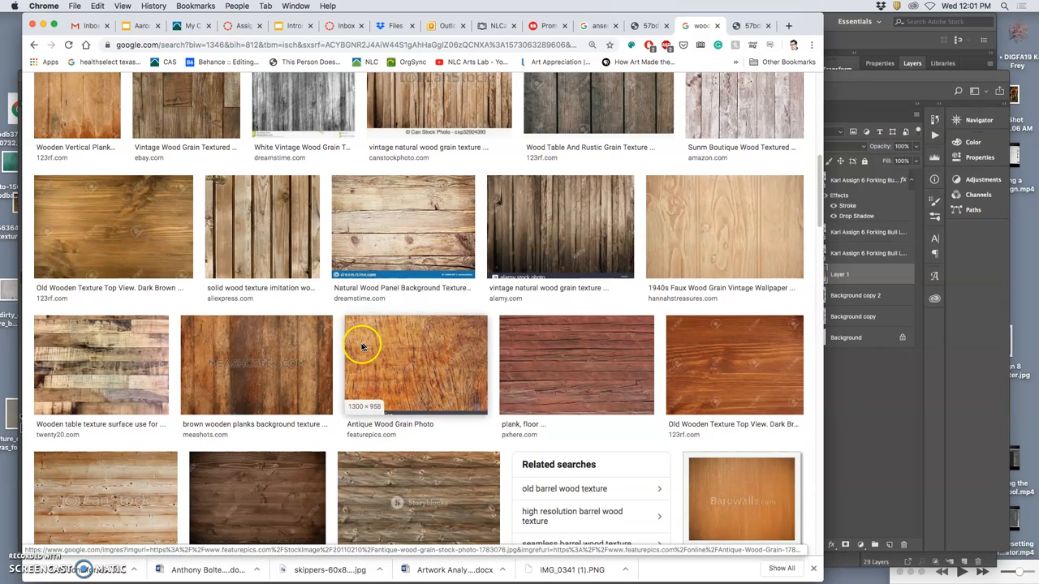
{"action": "scroll", "scroll_direction": "down", "scroll_amount": 3}
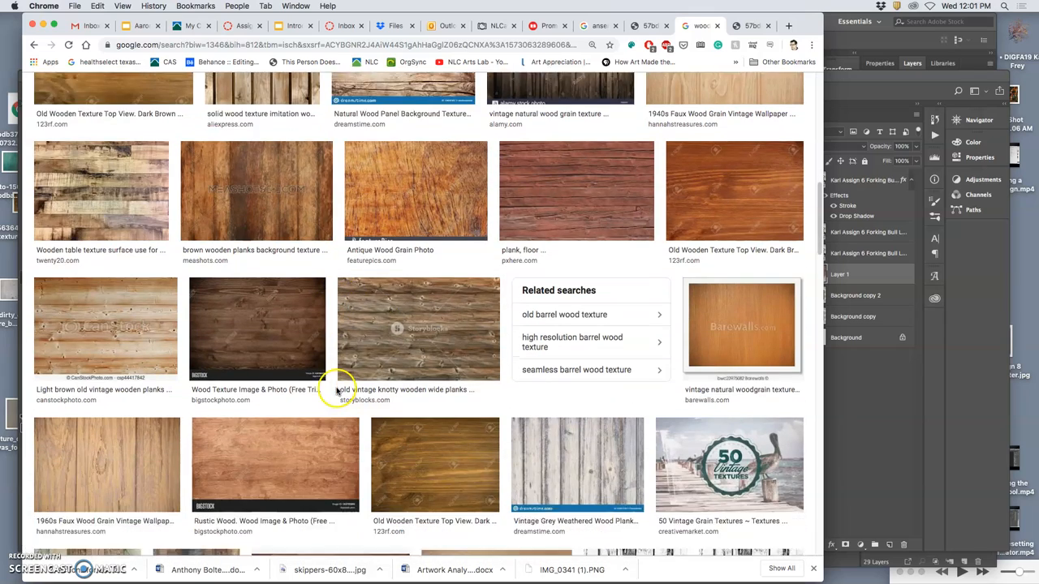
{"action": "scroll", "scroll_direction": "down", "scroll_amount": 3}
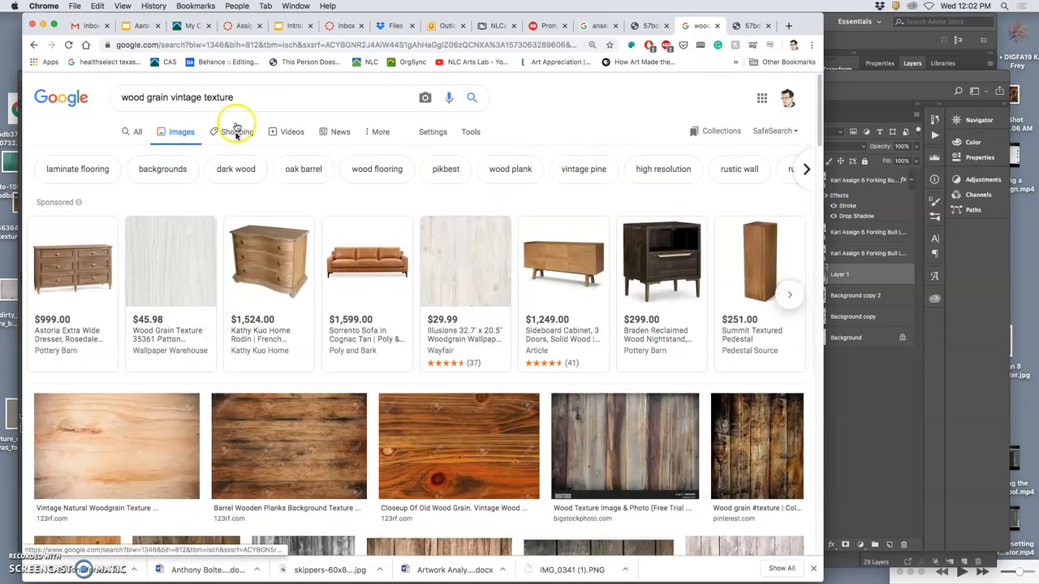
{"action": "type", "text": "free"}
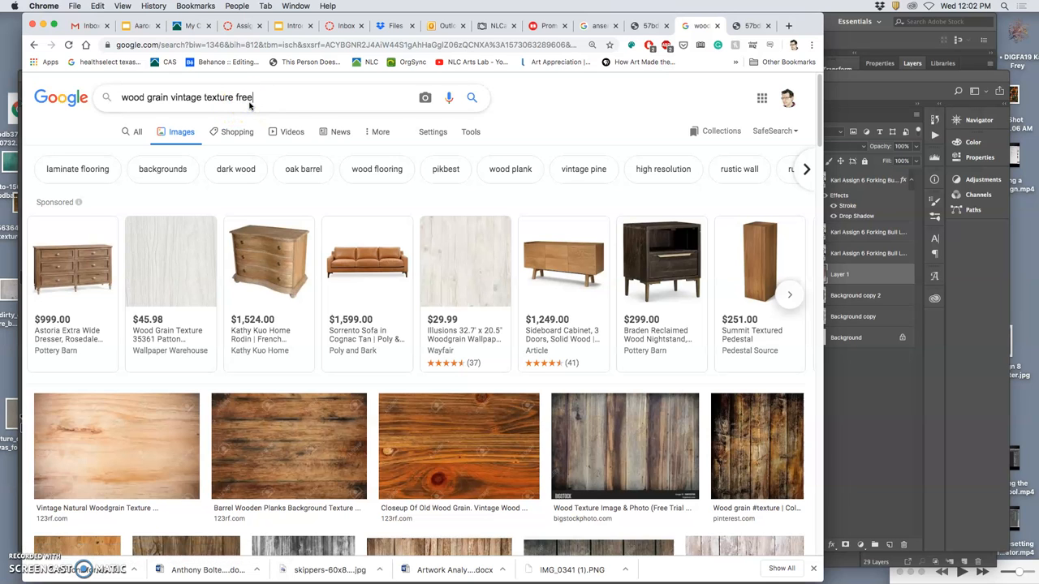
{"action": "left_click", "coordinate": [470, 97]}
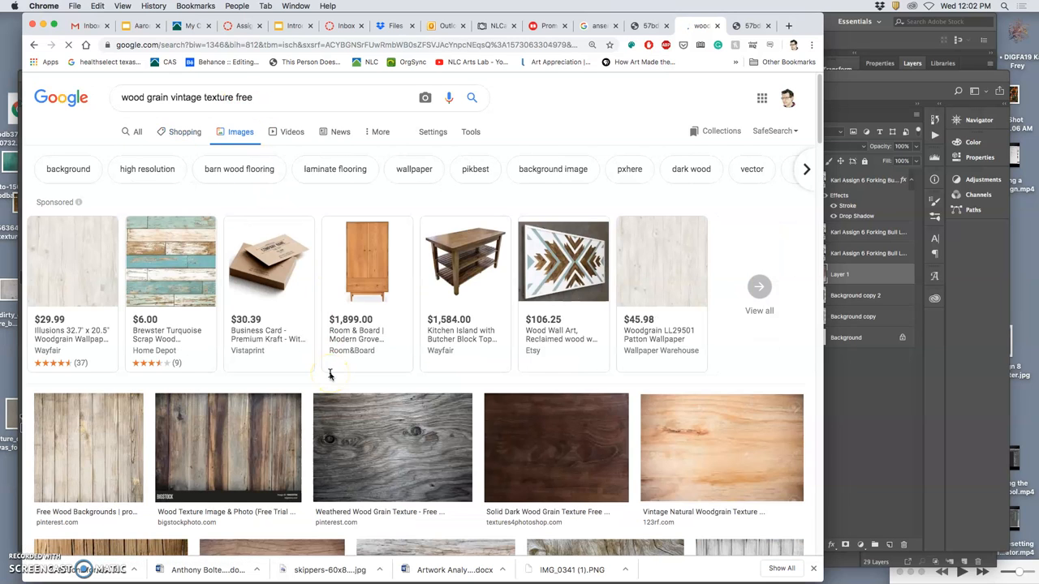
{"action": "scroll", "scroll_direction": "down", "scroll_amount": 3}
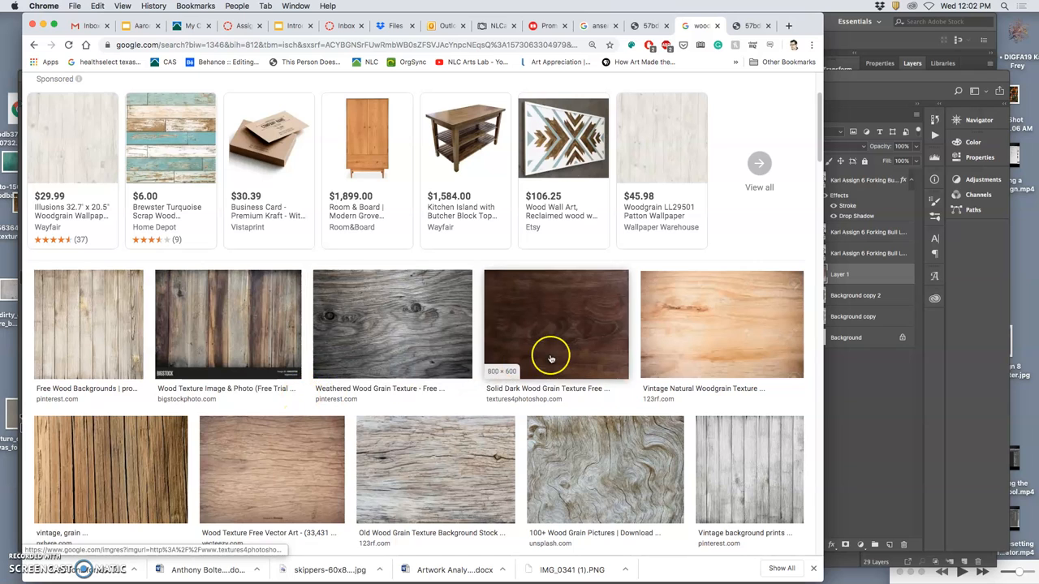
{"action": "scroll", "scroll_direction": "up", "scroll_amount": 3}
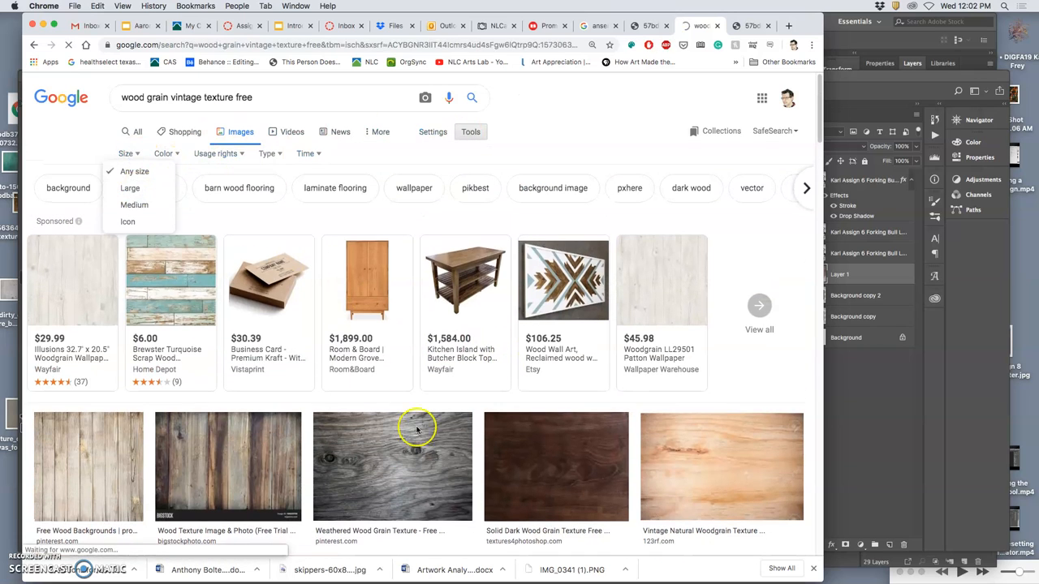
Filter results to Large size and open a pale wooden-plank texture full size in a new tab
{"action": "left_click", "coordinate": [130, 188]}
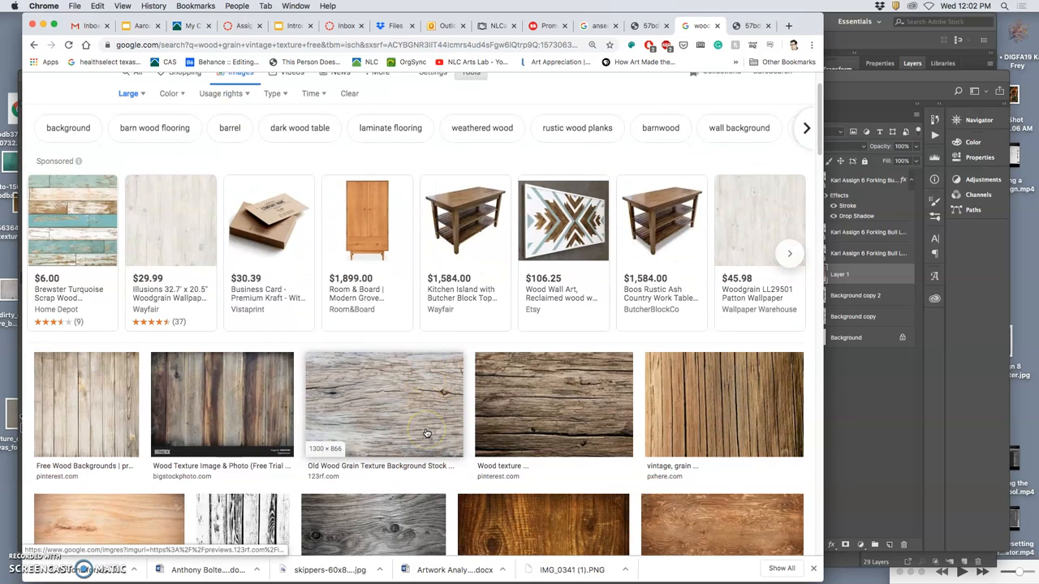
{"action": "scroll", "scroll_direction": "down", "scroll_amount": 3}
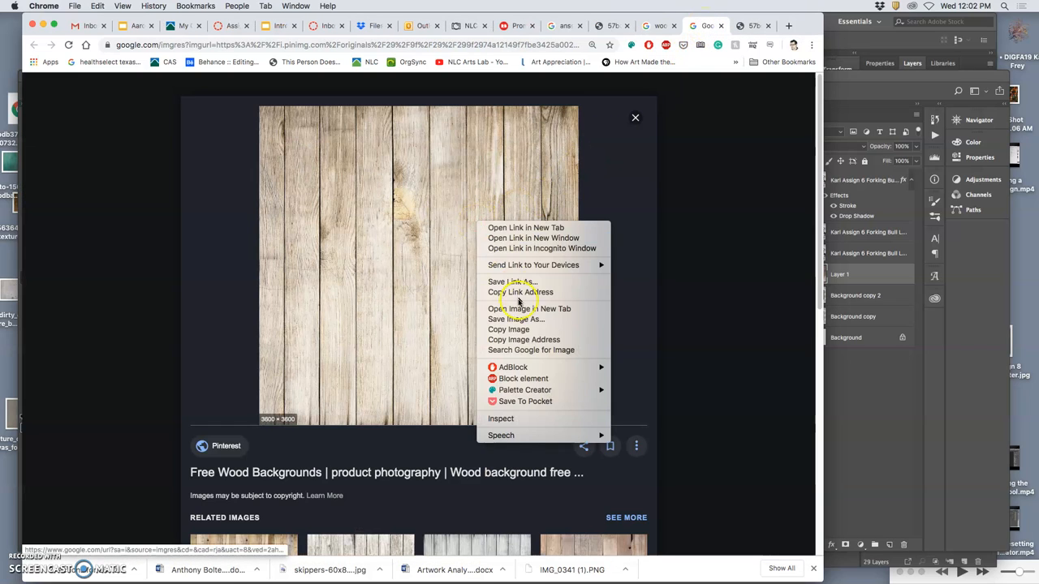
{"action": "left_click", "coordinate": [529, 309]}
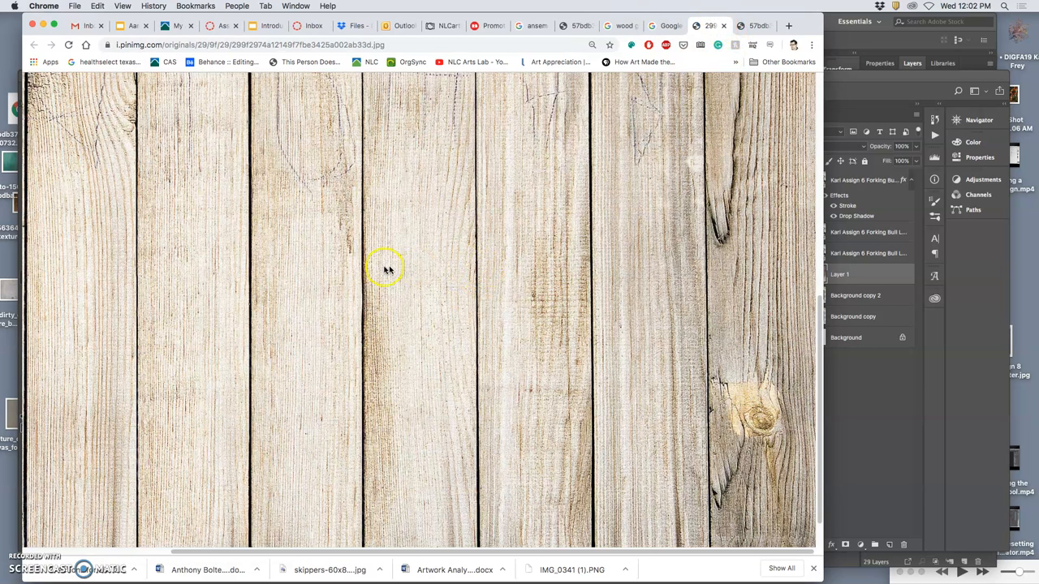
{"action": "mouse_move", "coordinate": [13, 57]}
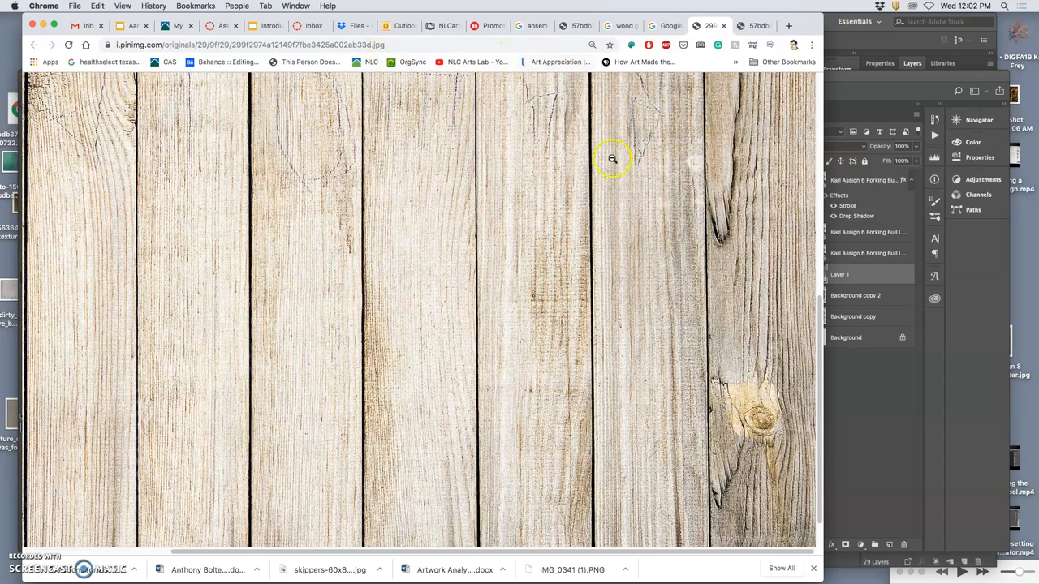
{"action": "mouse_move", "coordinate": [613, 194]}
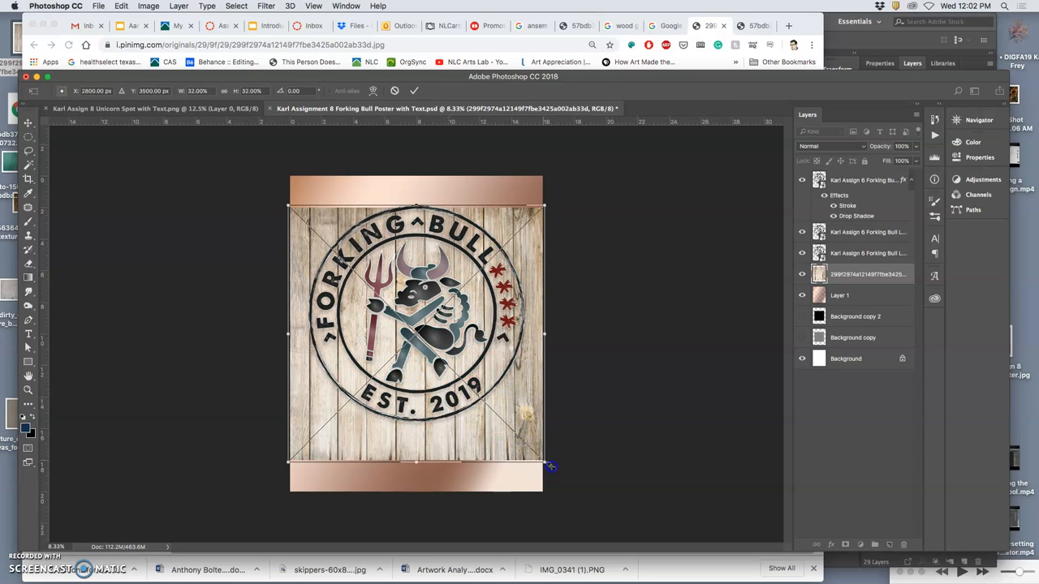
Scale the pasted wooden-plank texture up until it fills the whole poster canvas
{"action": "left_click_drag", "start_coordinate": [542, 468], "coordinate": [582, 495]}
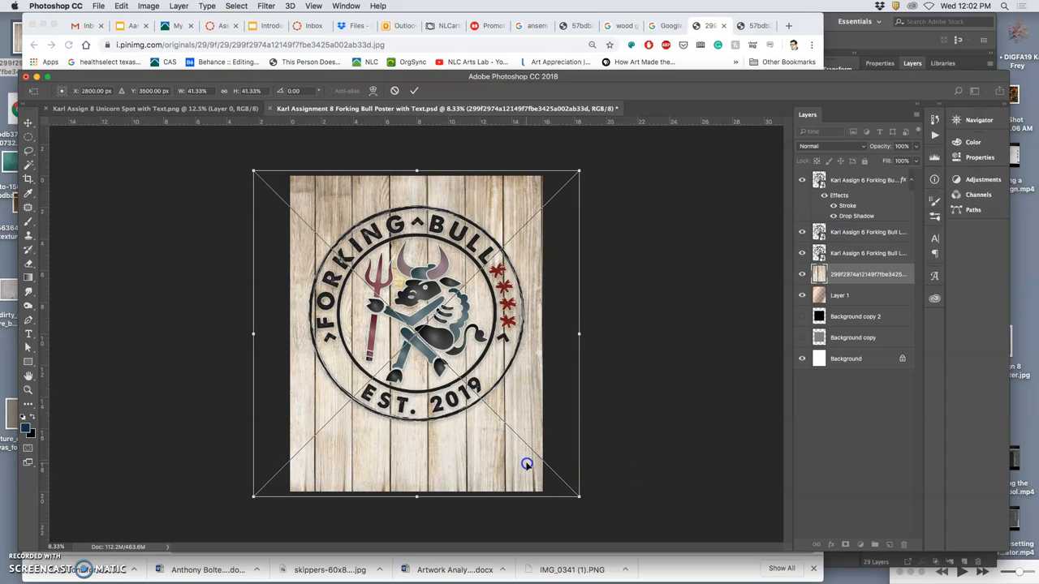
{"action": "left_click_drag", "start_coordinate": [526, 464], "coordinate": [533, 466]}
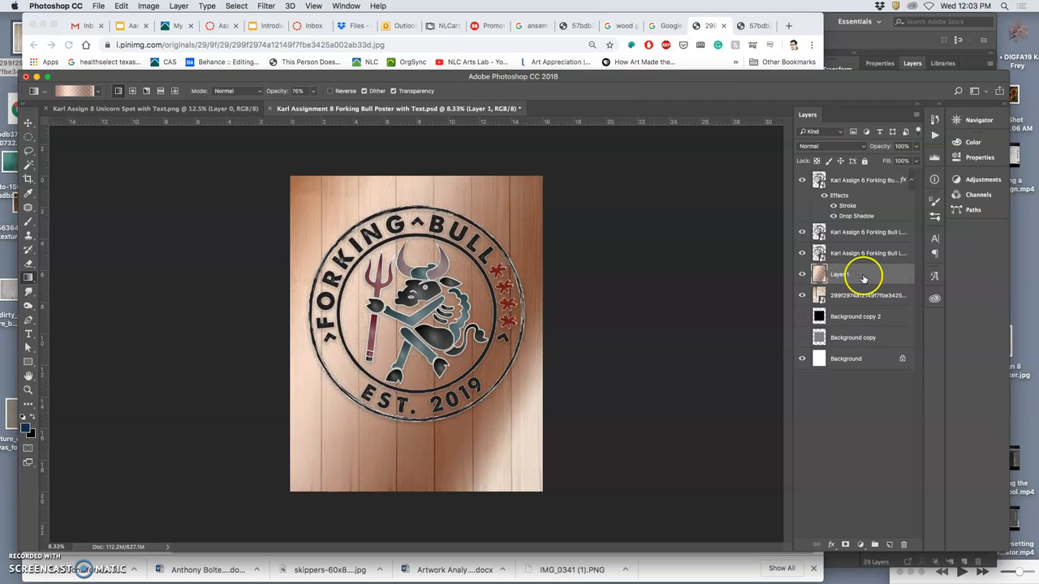
{"action": "mouse_move", "coordinate": [852, 274]}
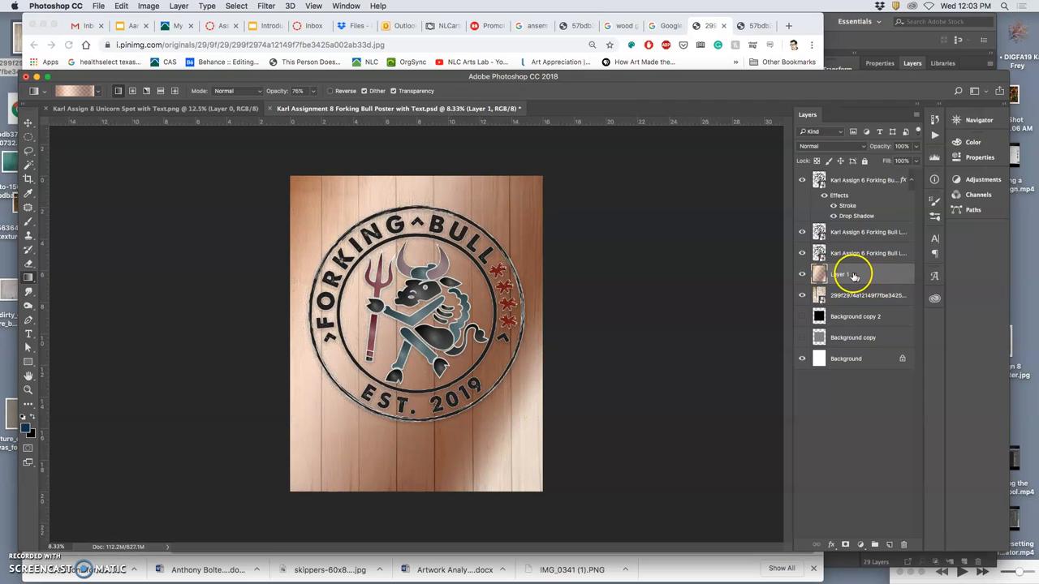
Lower Layer 1's opacity to about 61% and blend the copper gradient softly into the wood
{"action": "left_click", "coordinate": [844, 273]}
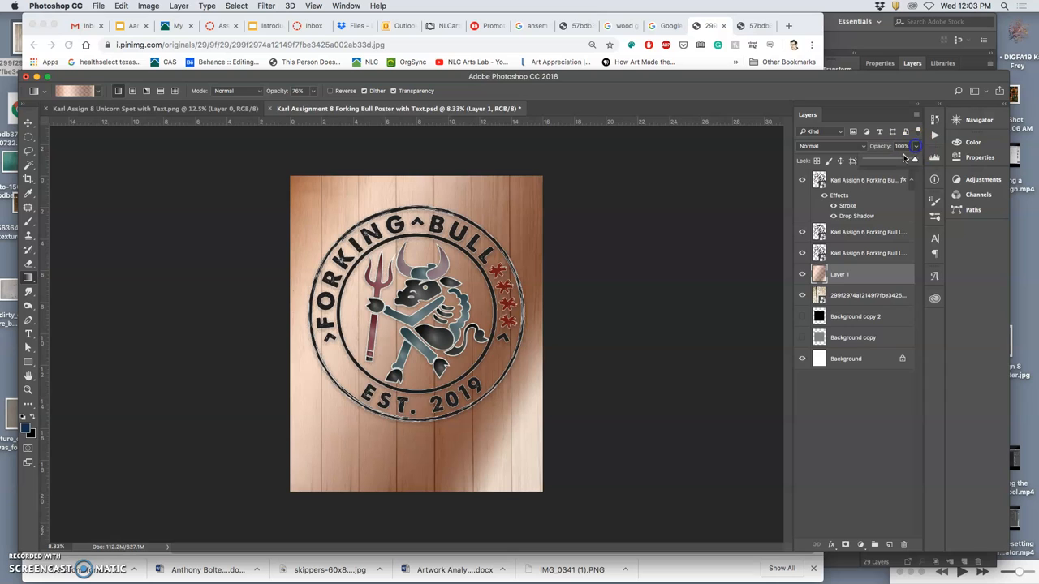
{"action": "left_click_drag", "start_coordinate": [912, 161], "coordinate": [896, 161]}
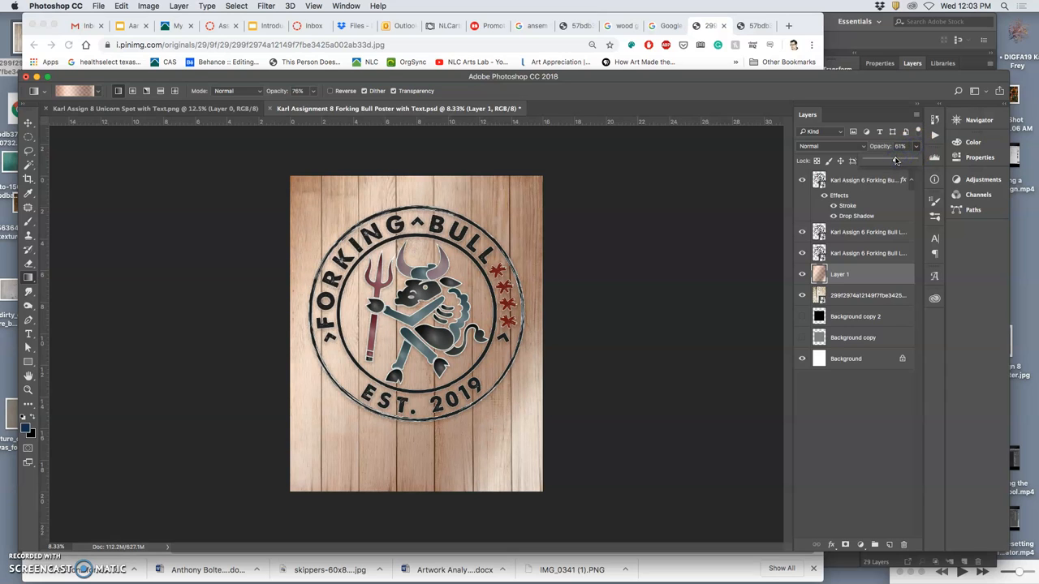
{"action": "left_click", "coordinate": [831, 146]}
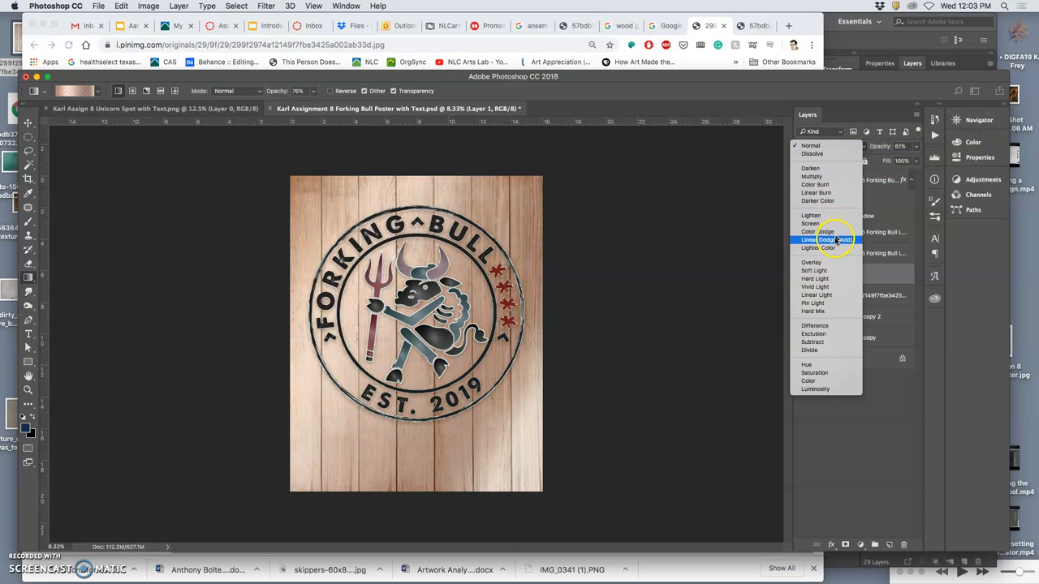
{"action": "left_click", "coordinate": [815, 270]}
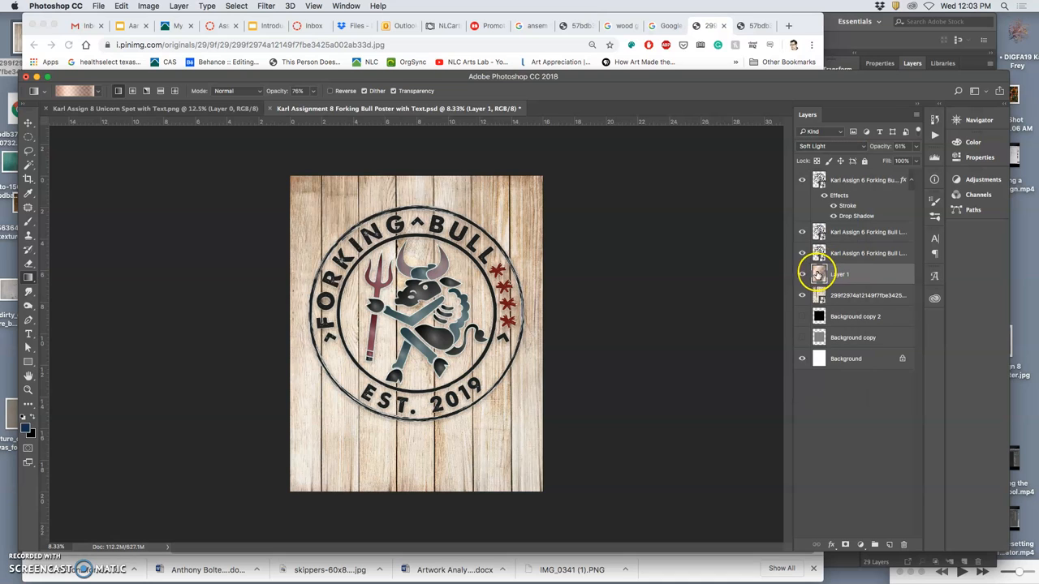
{"action": "left_click", "coordinate": [802, 275]}
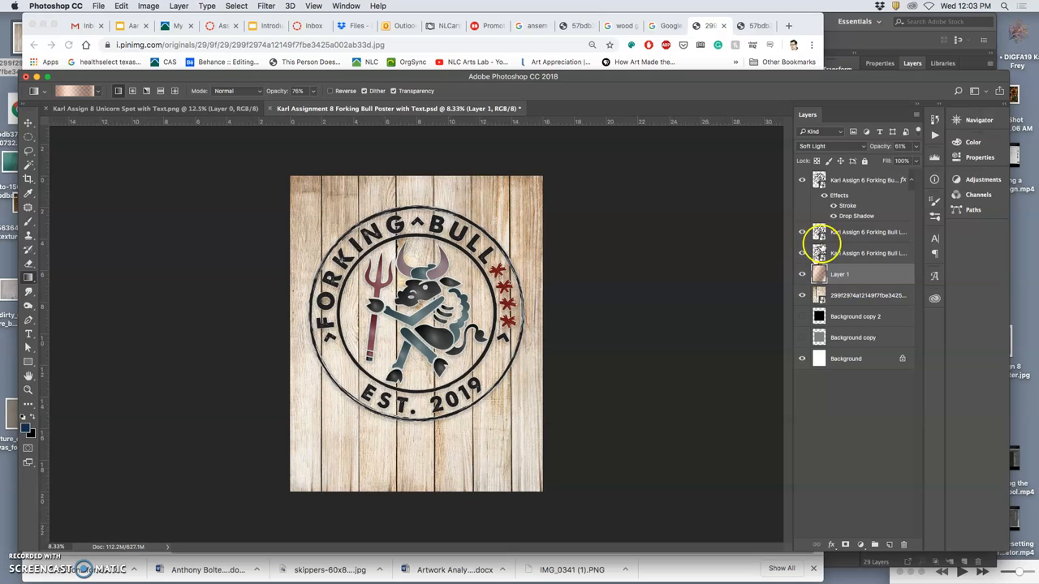
Try a different blending mode for the copper gradient and reselect Layer 1
{"action": "left_click", "coordinate": [831, 146]}
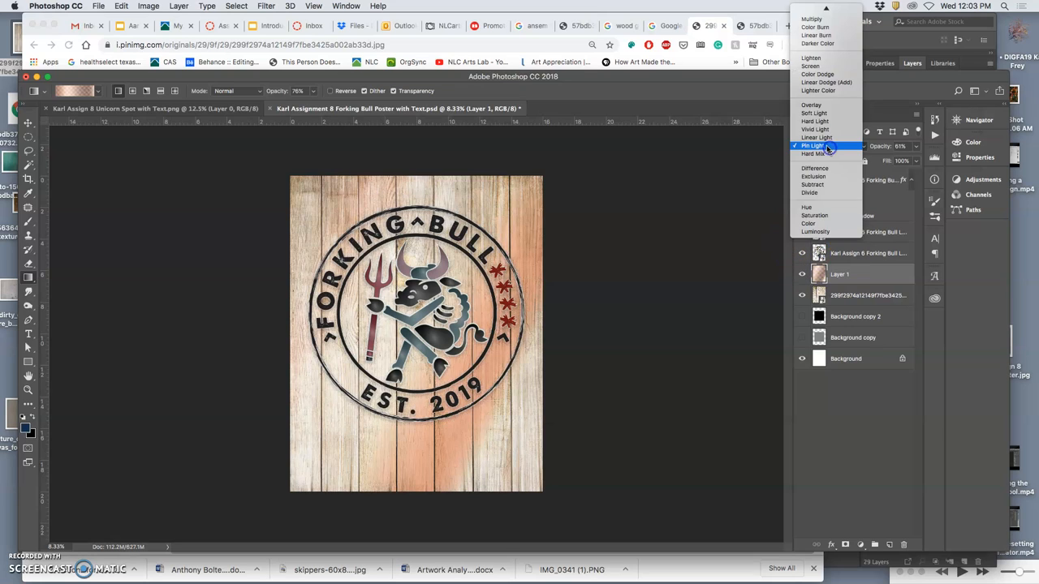
{"action": "left_click", "coordinate": [815, 114]}
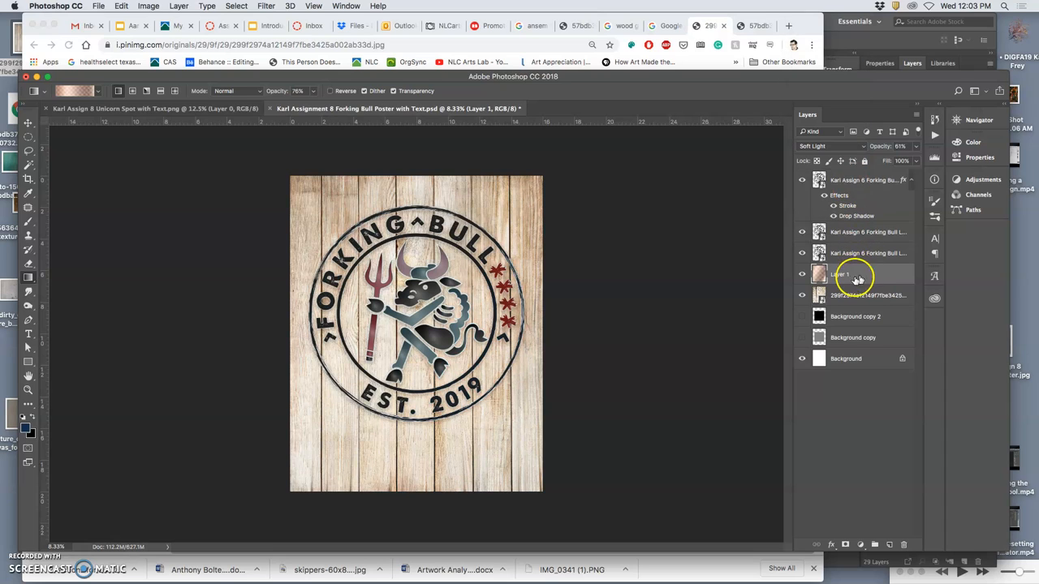
{"action": "mouse_move", "coordinate": [867, 276]}
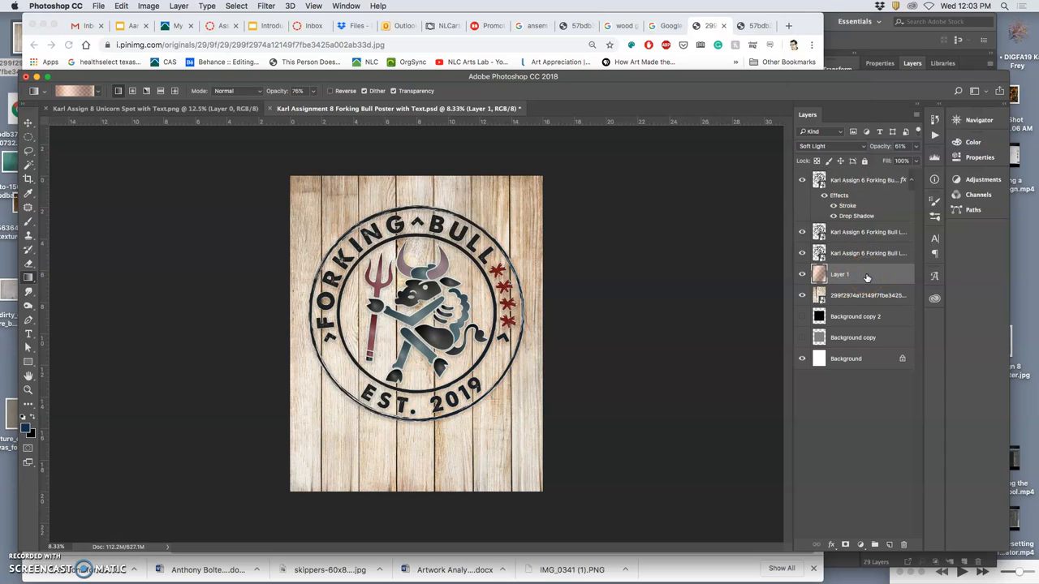
{"action": "left_click", "coordinate": [874, 546]}
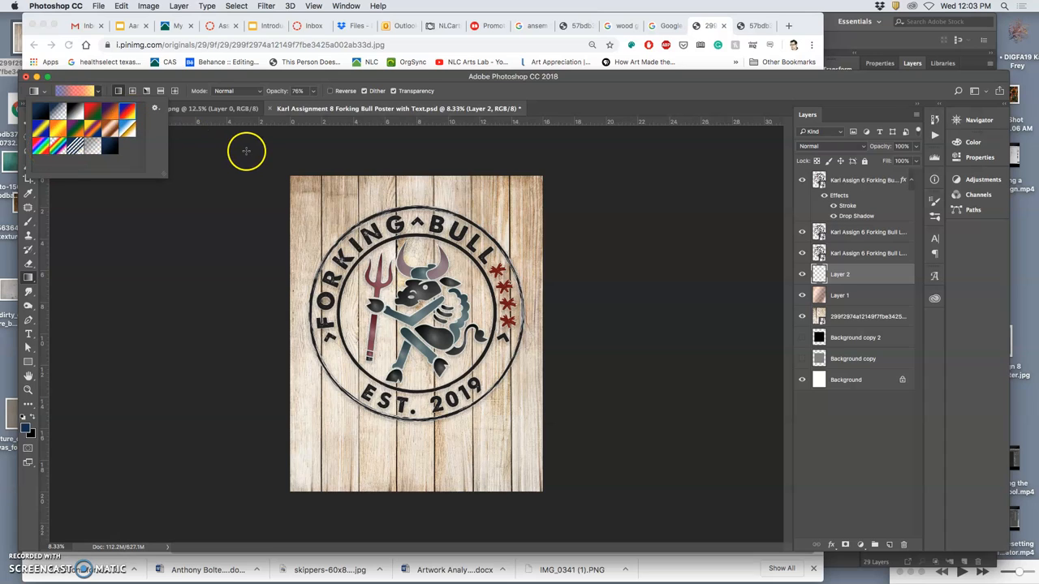
{"action": "mouse_move", "coordinate": [258, 190]}
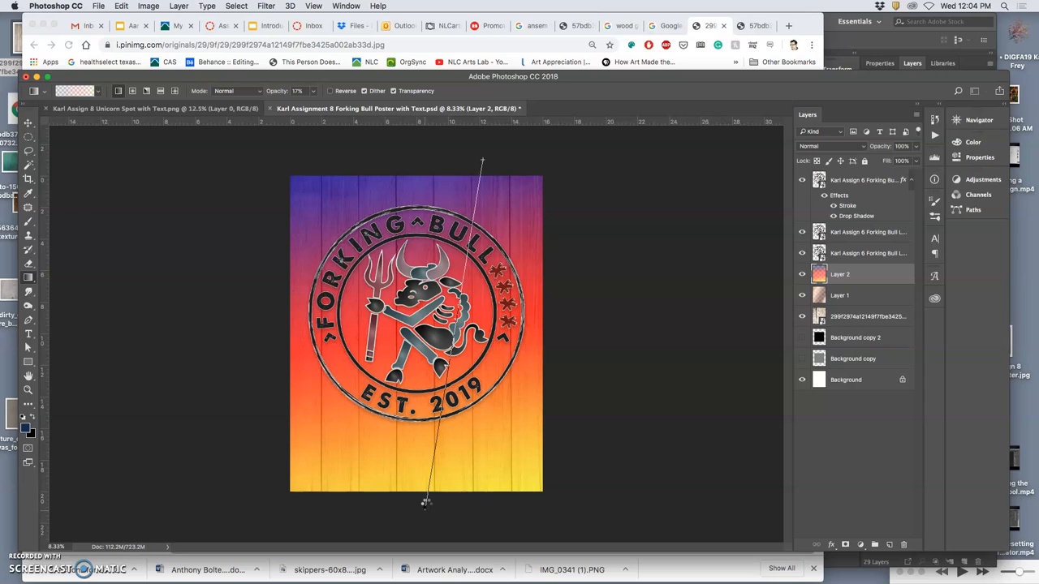
Draw a purple-to-orange-to-yellow gradient on Layer 2 from poster top to bottom
{"action": "left_click_drag", "start_coordinate": [481, 160], "coordinate": [425, 503]}
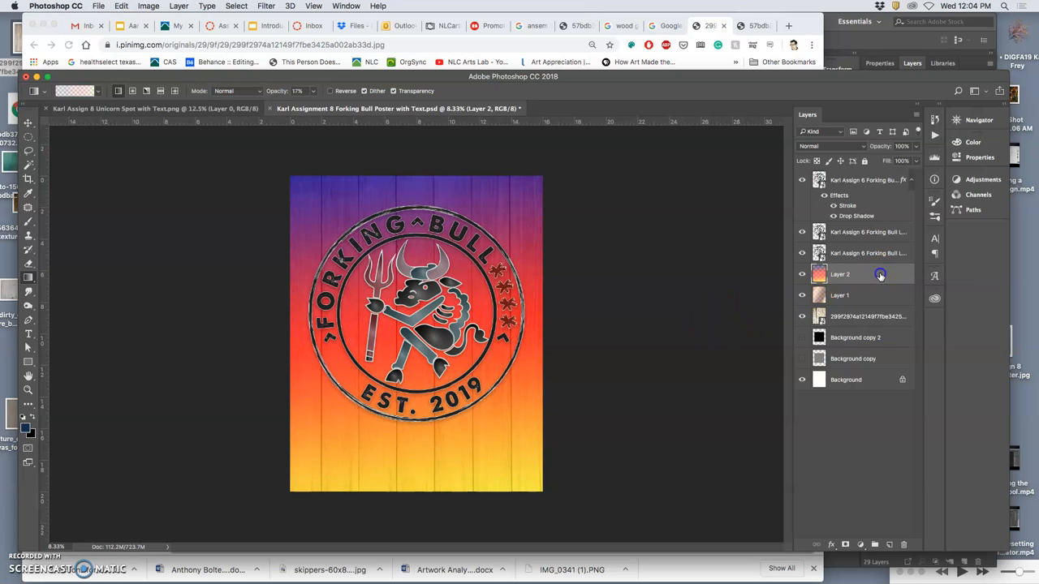
Try Soft Light, Pin Light and Overlay on Layer 2, return it to Normal and adjust its opacity
{"action": "left_click", "coordinate": [802, 274]}
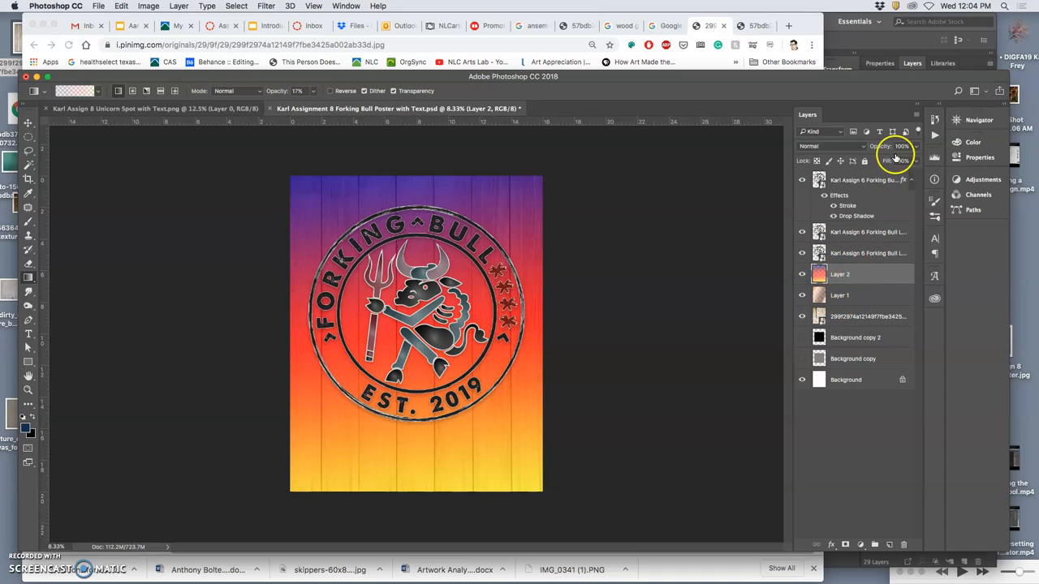
{"action": "left_click", "coordinate": [828, 146]}
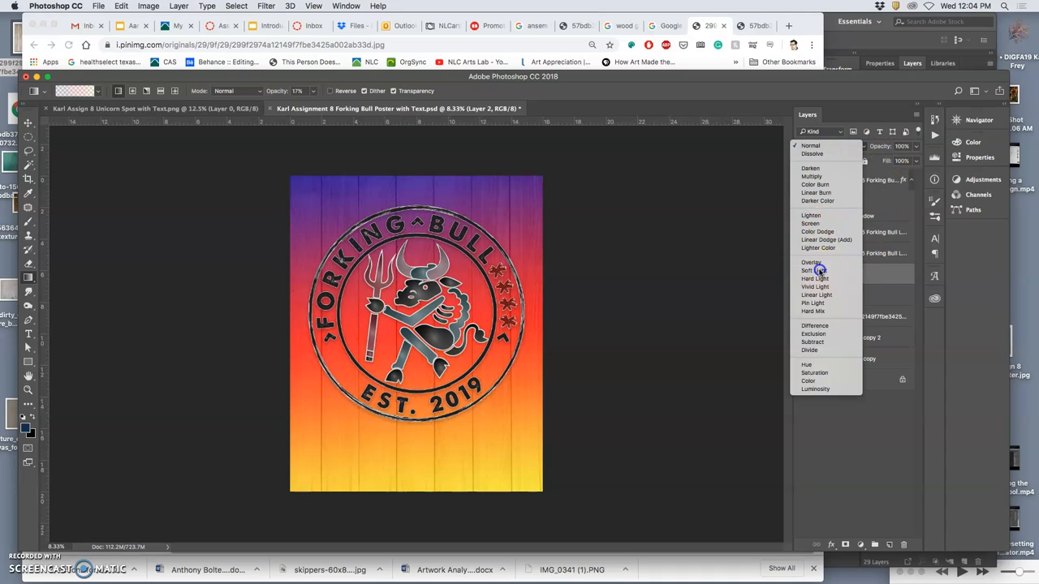
{"action": "left_click", "coordinate": [815, 270]}
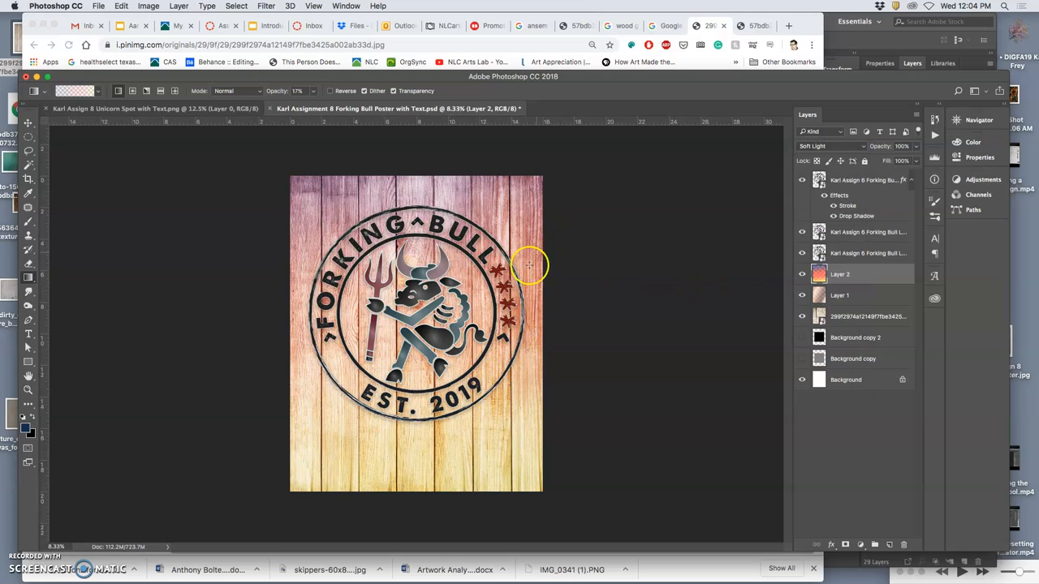
{"action": "left_click", "coordinate": [831, 146]}
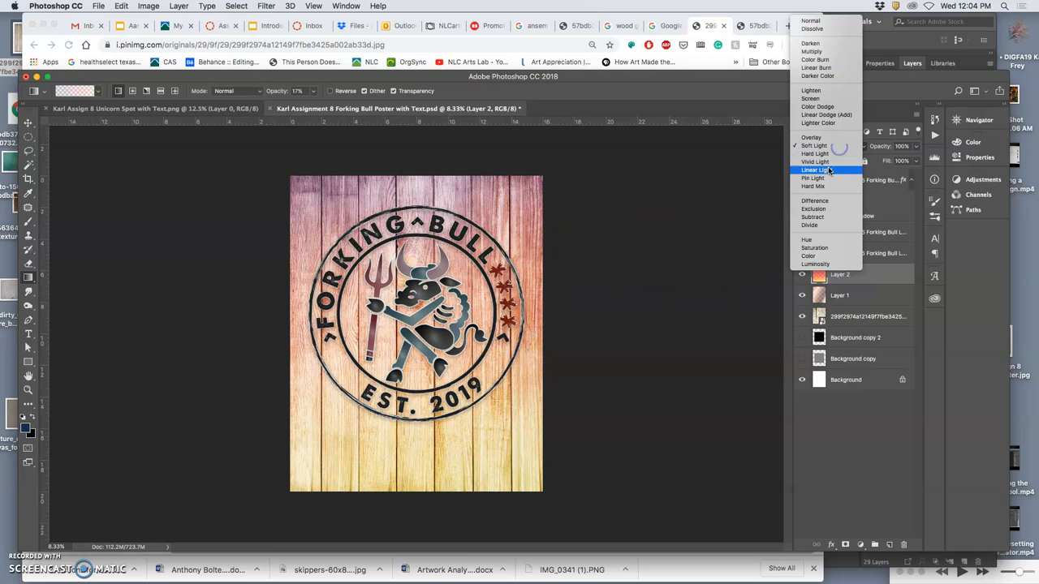
{"action": "left_click", "coordinate": [814, 177]}
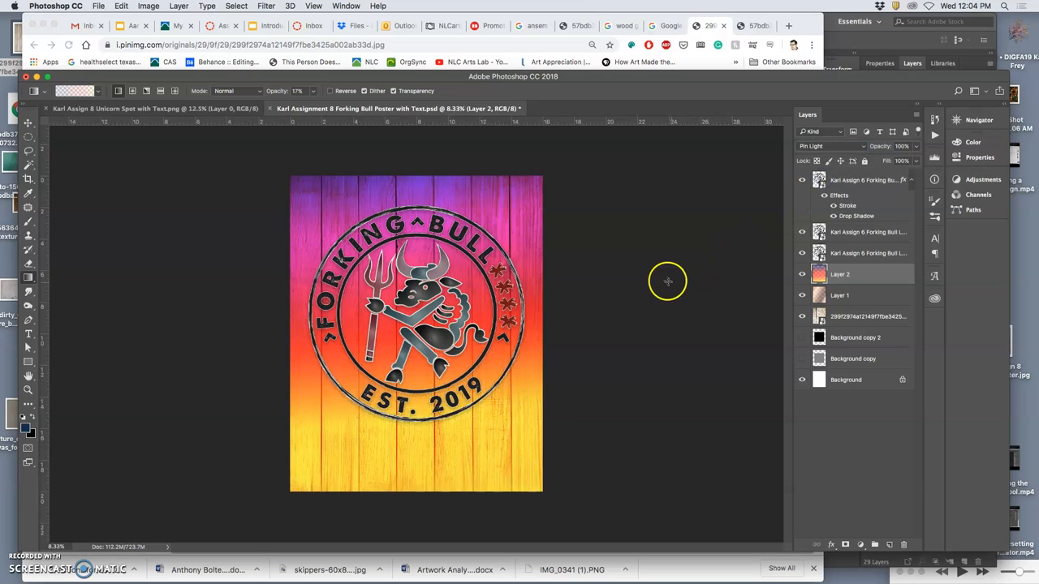
{"action": "left_click", "coordinate": [828, 146]}
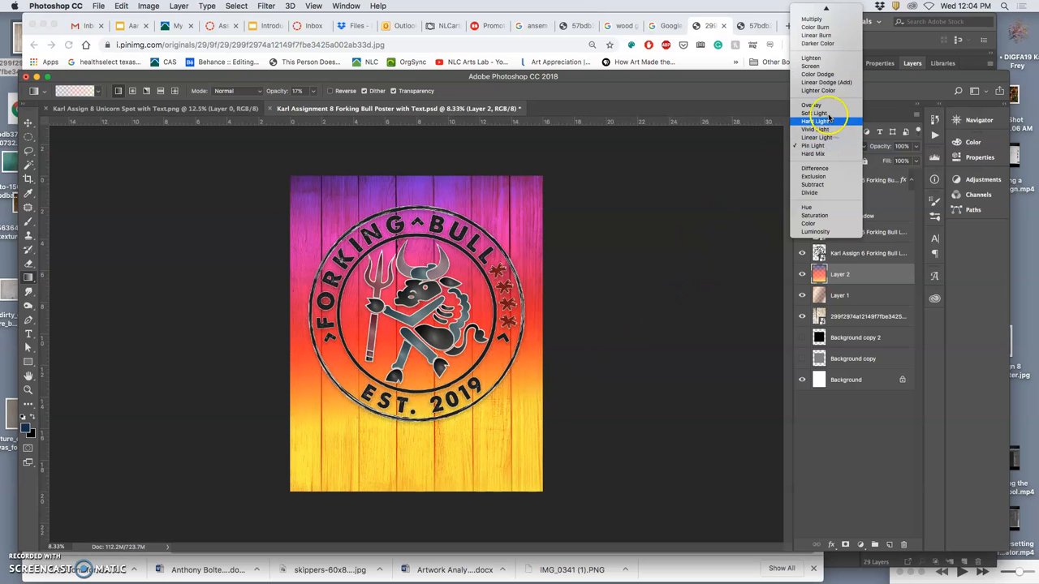
{"action": "left_click", "coordinate": [812, 104]}
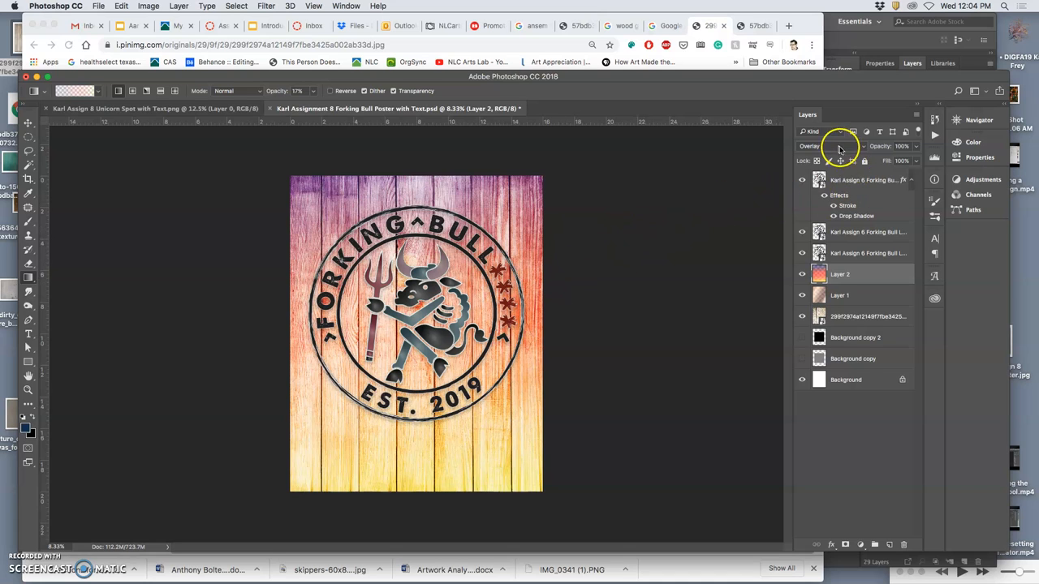
{"action": "left_click", "coordinate": [825, 146]}
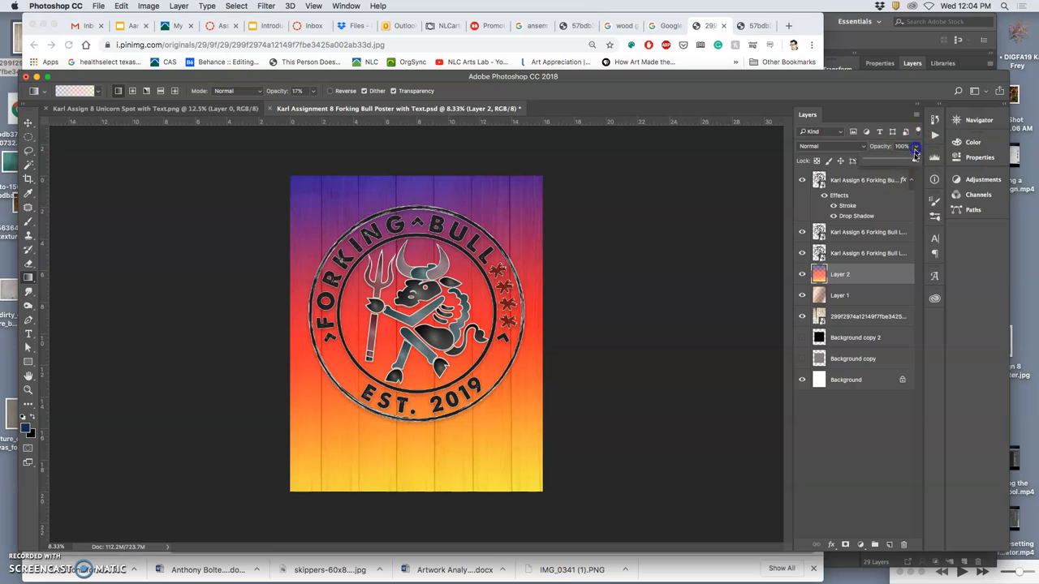
{"action": "left_click_drag", "start_coordinate": [916, 156], "coordinate": [880, 159]}
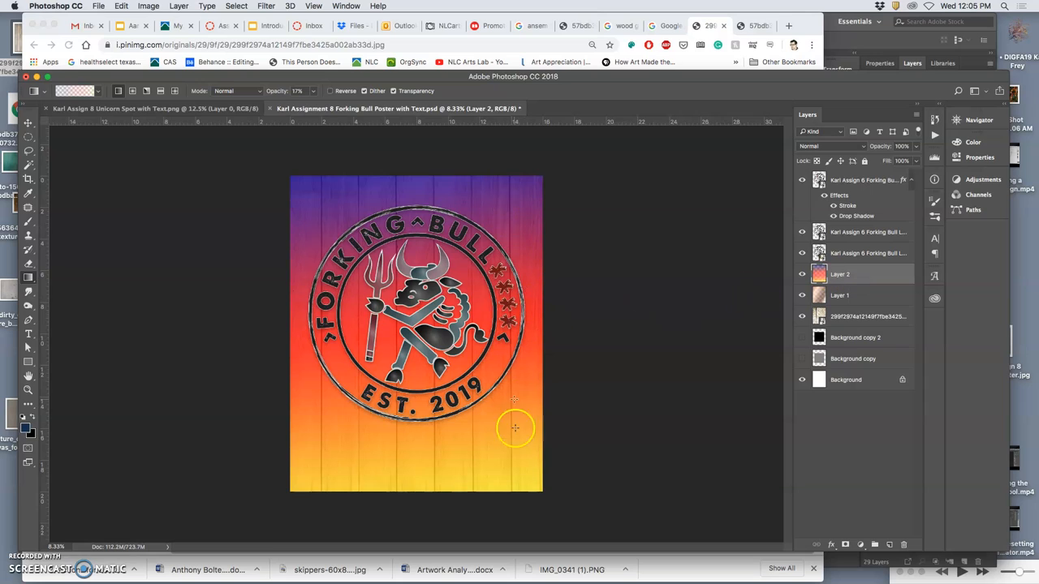
{"action": "mouse_move", "coordinate": [559, 319]}
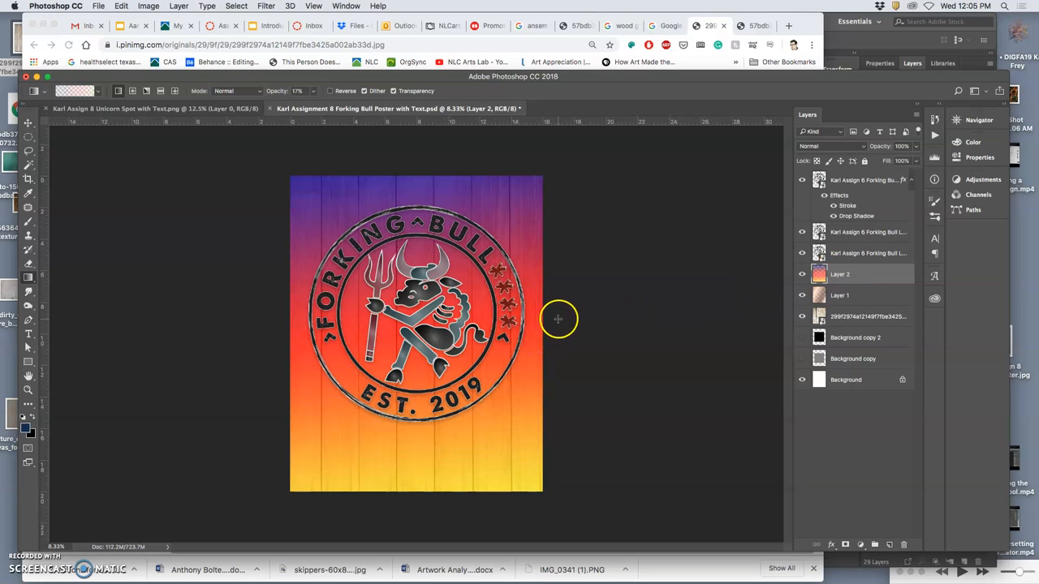
{"action": "mouse_move", "coordinate": [568, 315]}
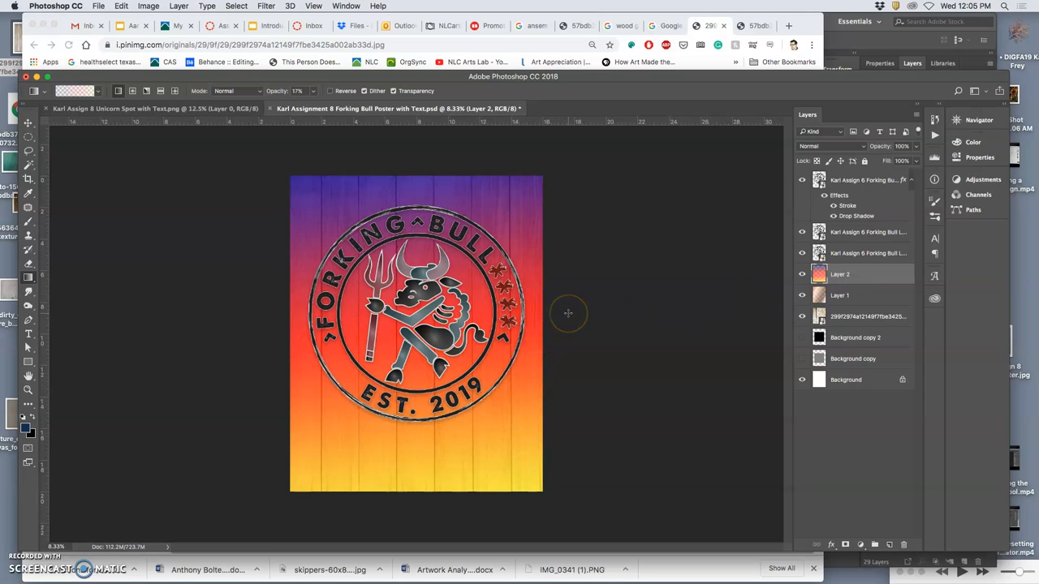
{"action": "mouse_move", "coordinate": [571, 316]}
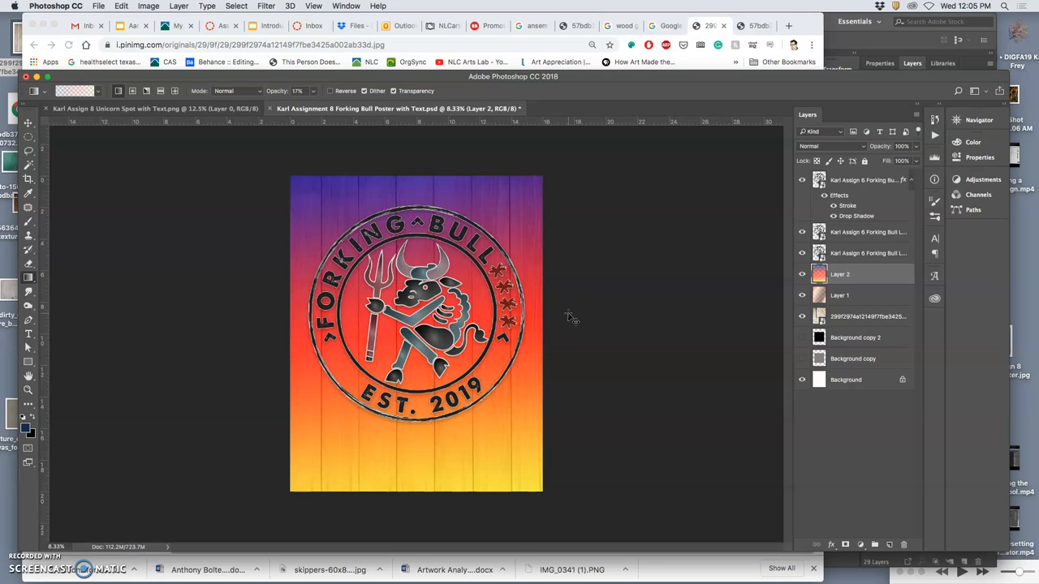
Switch to the course assignment page in Chrome and open the CMYK color separation presentation
{"action": "left_click", "coordinate": [535, 26]}
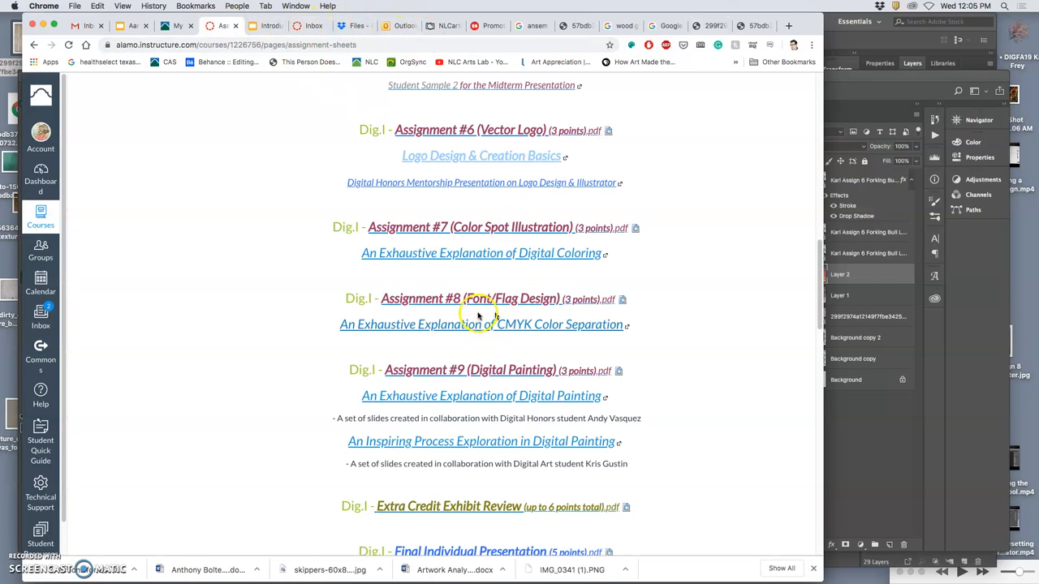
{"action": "mouse_move", "coordinate": [432, 100]}
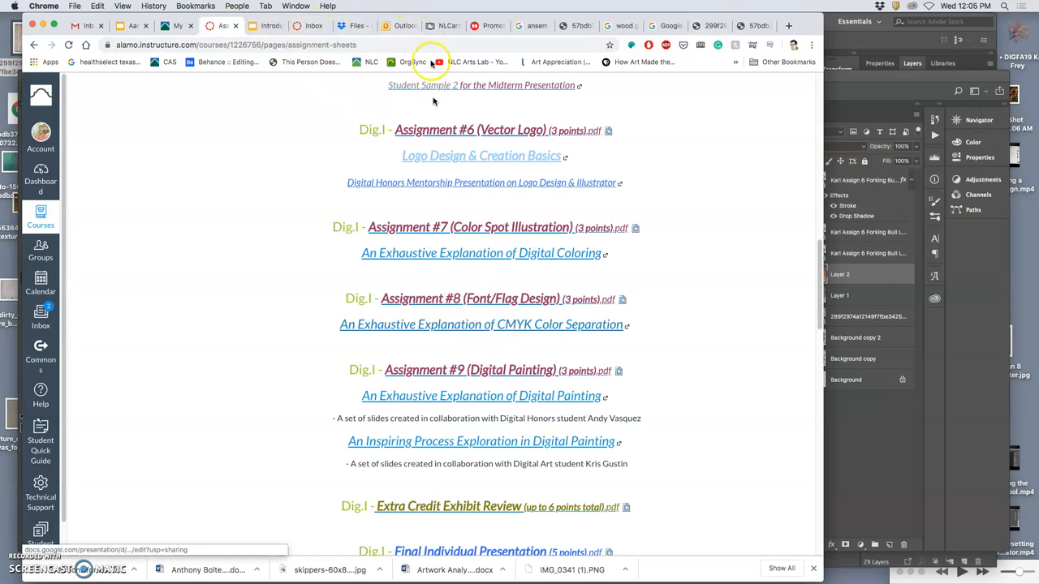
{"action": "left_click", "coordinate": [481, 324]}
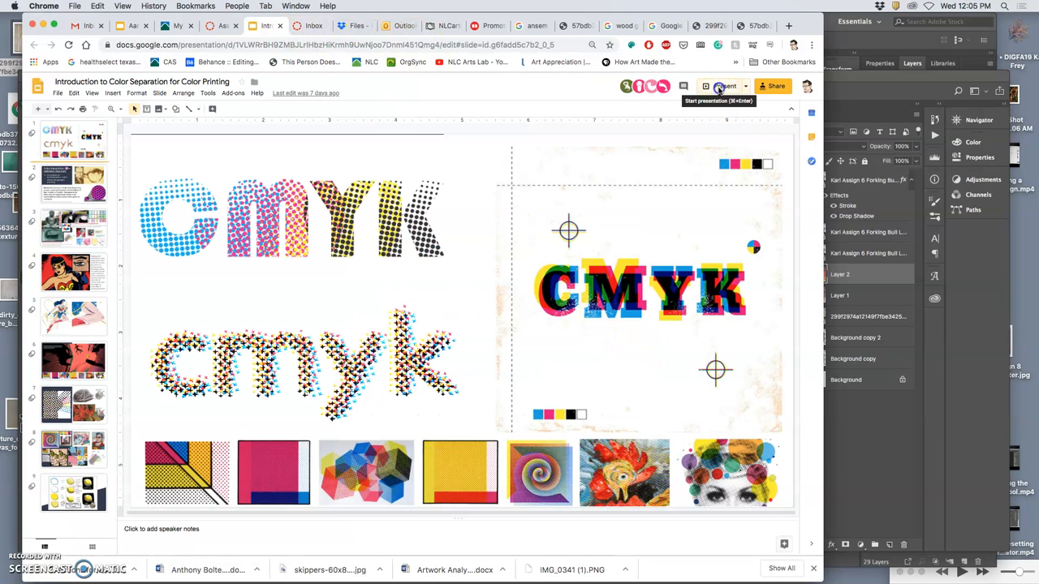
Present the Introduction to Color Separation deck and advance to the Spider-Verse halftone slide
{"action": "left_click", "coordinate": [722, 86]}
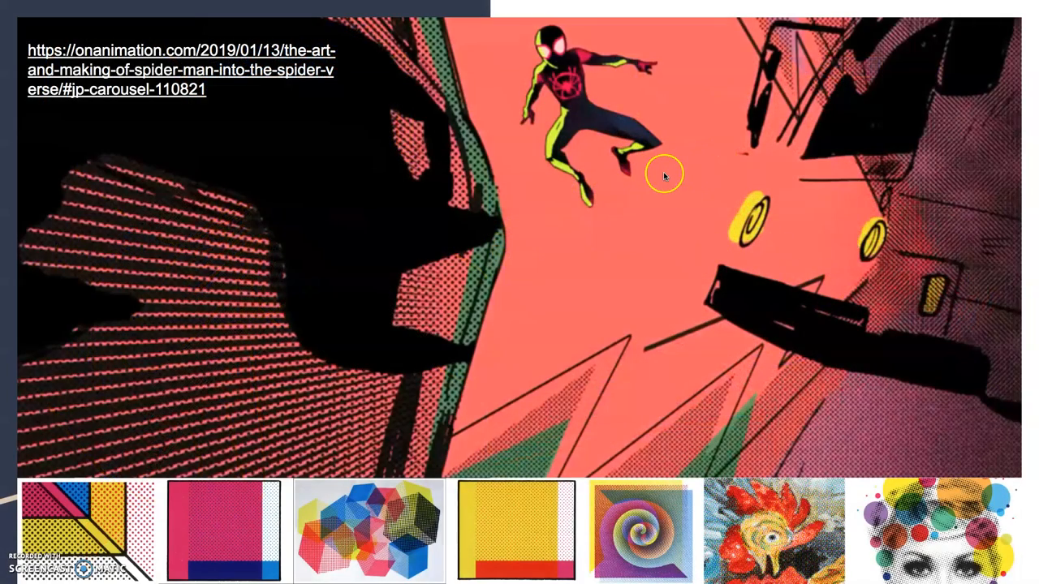
{"action": "mouse_move", "coordinate": [664, 176]}
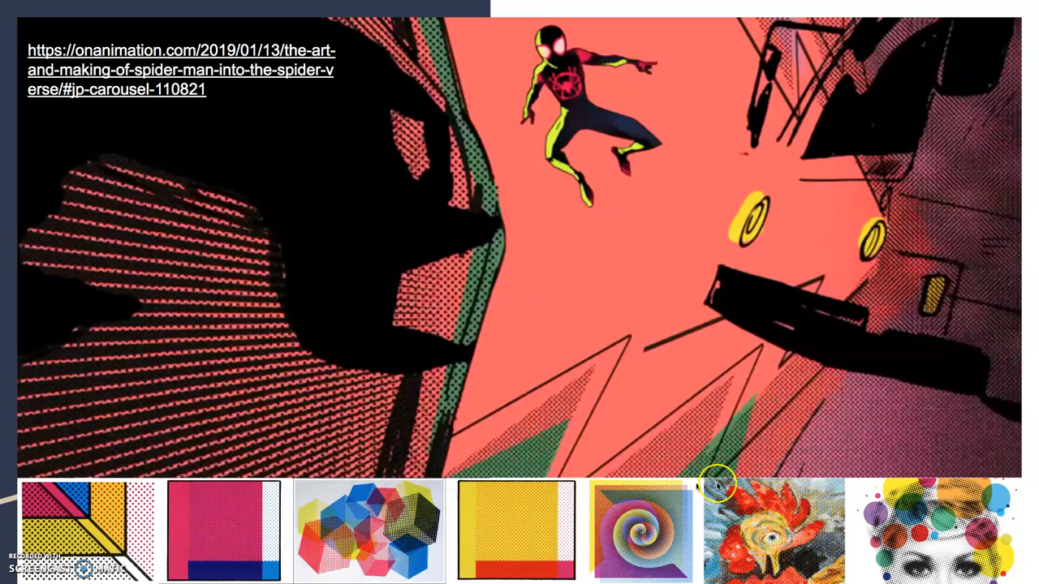
{"action": "mouse_move", "coordinate": [809, 422]}
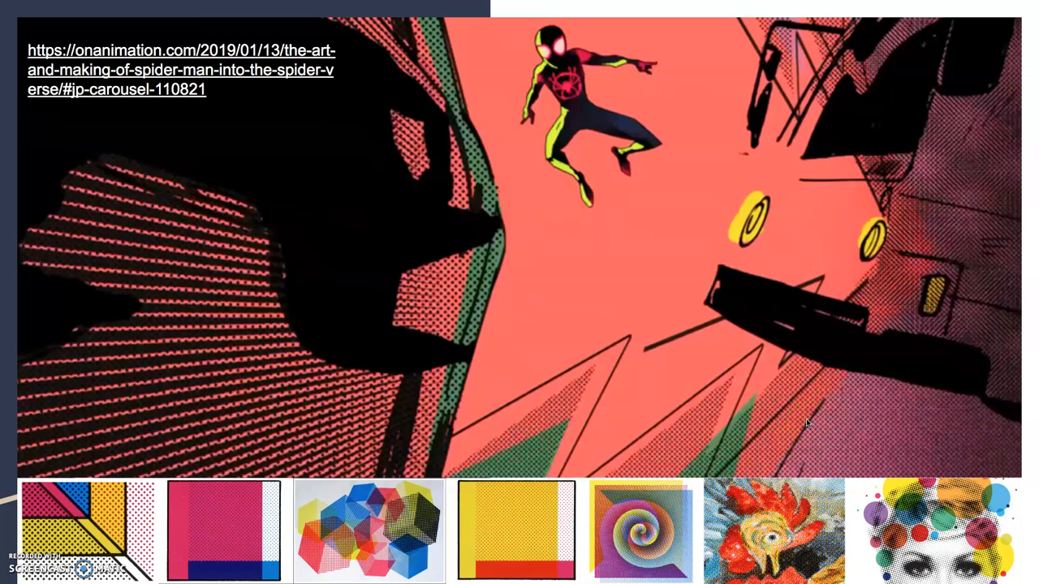
Leave the slideshow, follow the slide's link to the Spider-Verse article and open its image gallery
{"action": "right_click", "coordinate": [273, 68]}
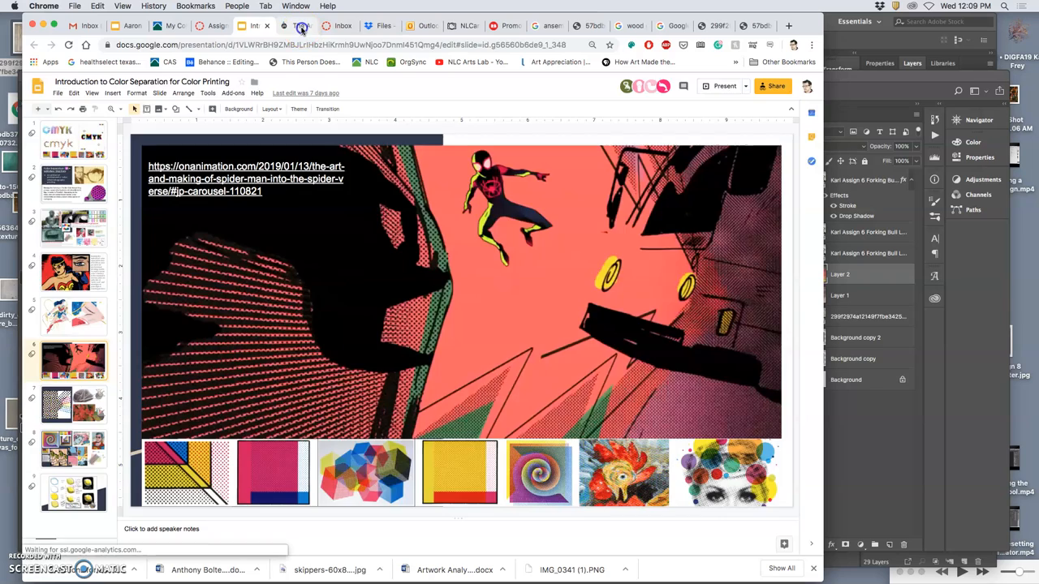
{"action": "left_click", "coordinate": [247, 172]}
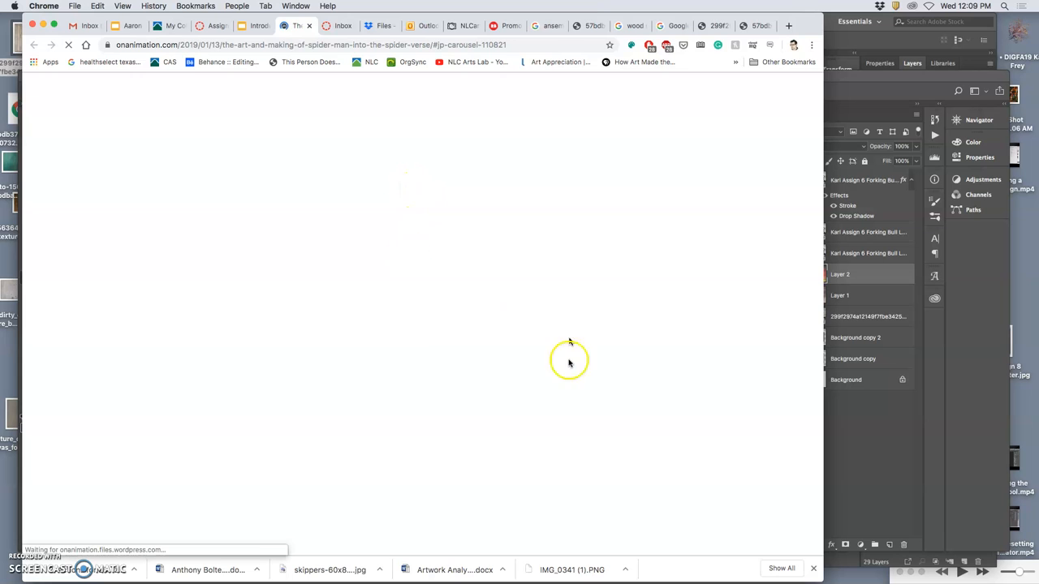
{"action": "left_click", "coordinate": [568, 362]}
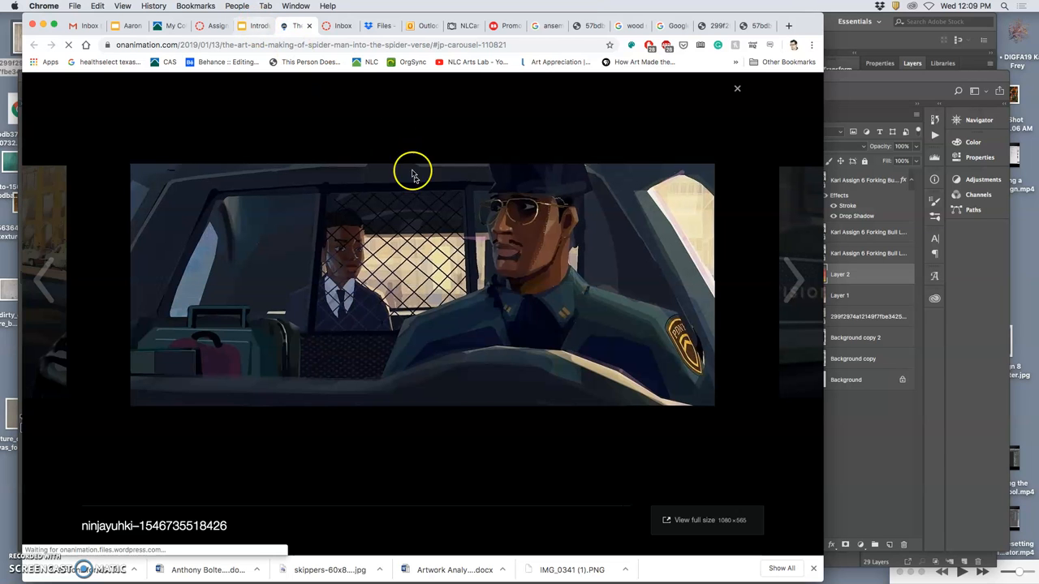
Step through the onanimation.com lightbox images up to the neon city street scene
{"action": "left_click", "coordinate": [794, 279]}
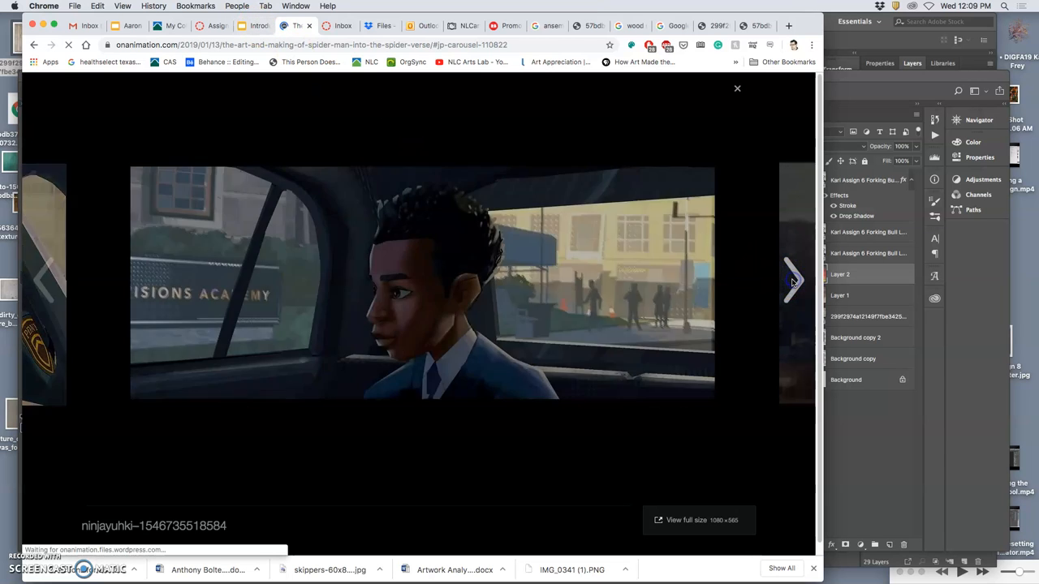
{"action": "left_click", "coordinate": [794, 280]}
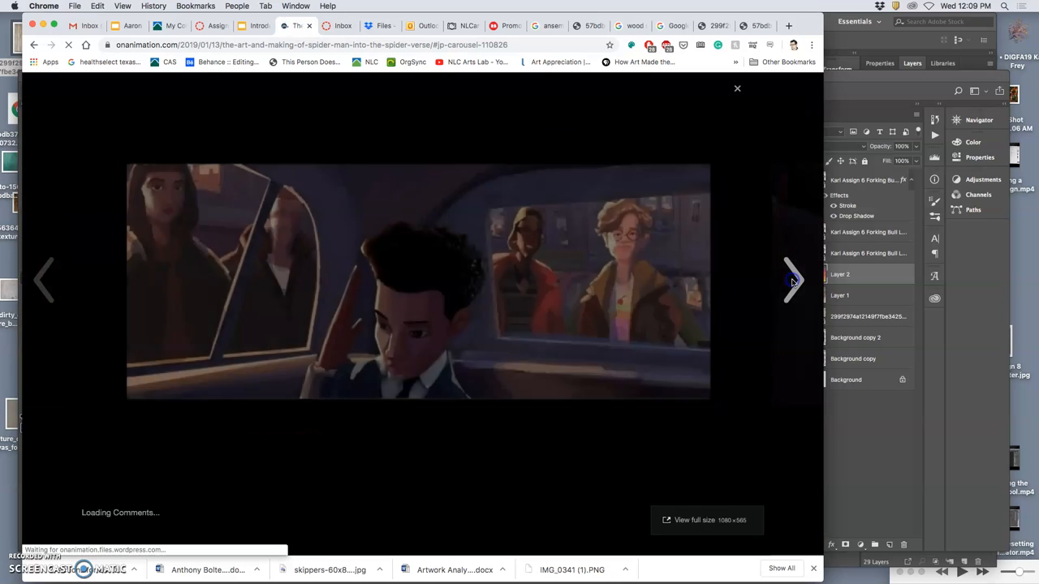
{"action": "left_click", "coordinate": [792, 279]}
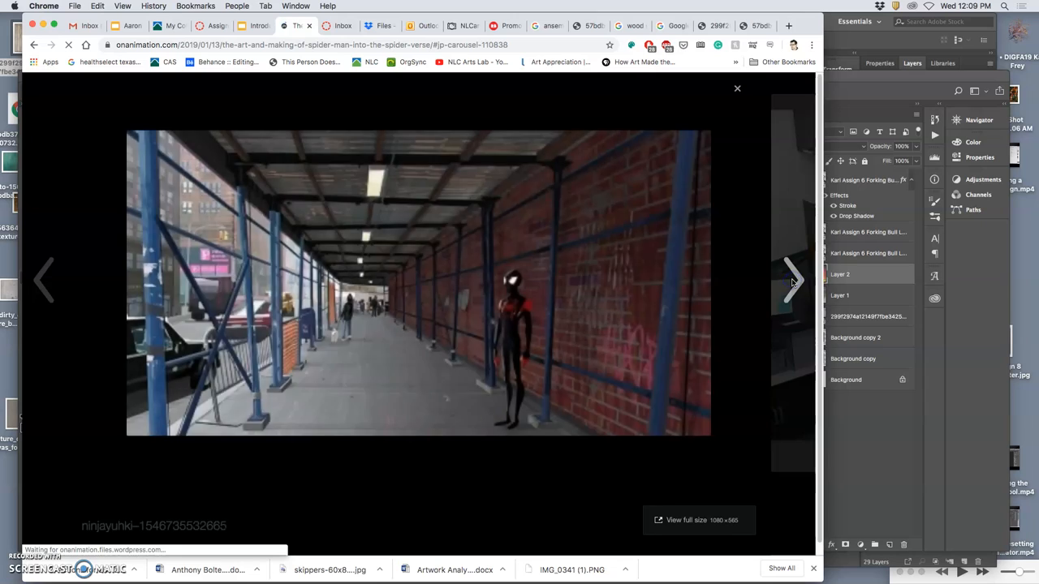
{"action": "left_click", "coordinate": [794, 279]}
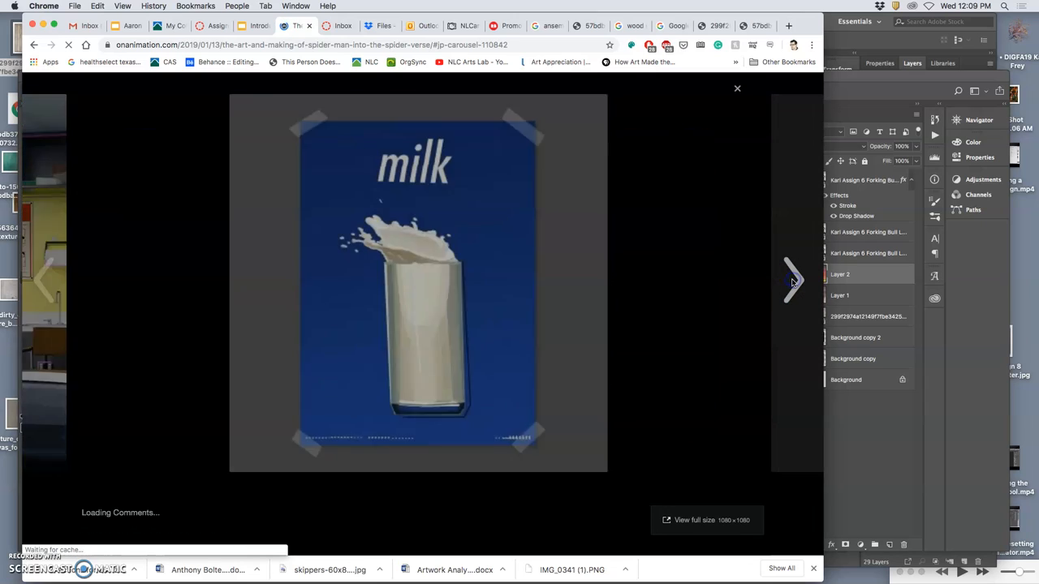
{"action": "left_click", "coordinate": [793, 279]}
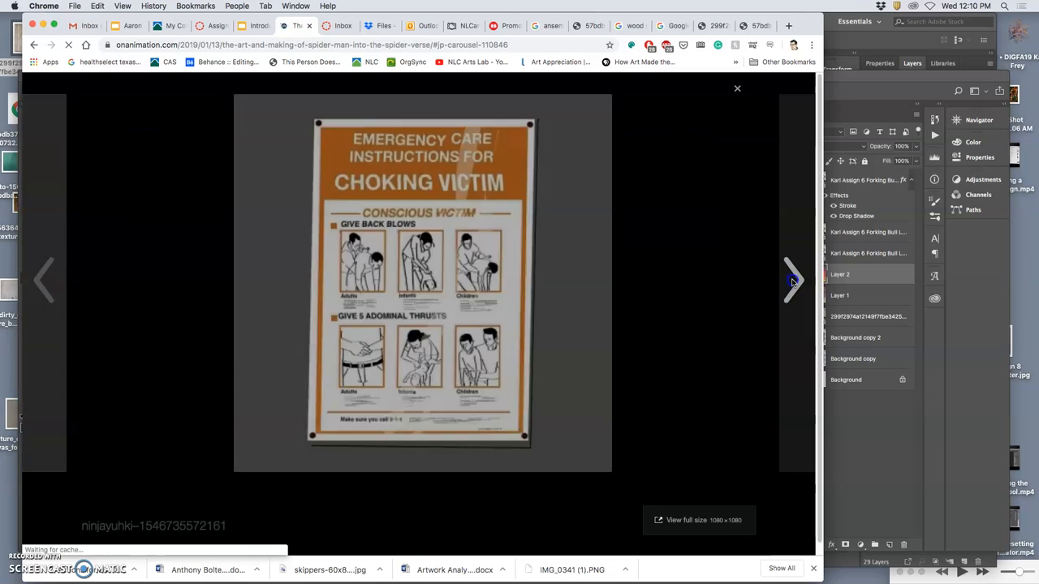
{"action": "left_click", "coordinate": [793, 280]}
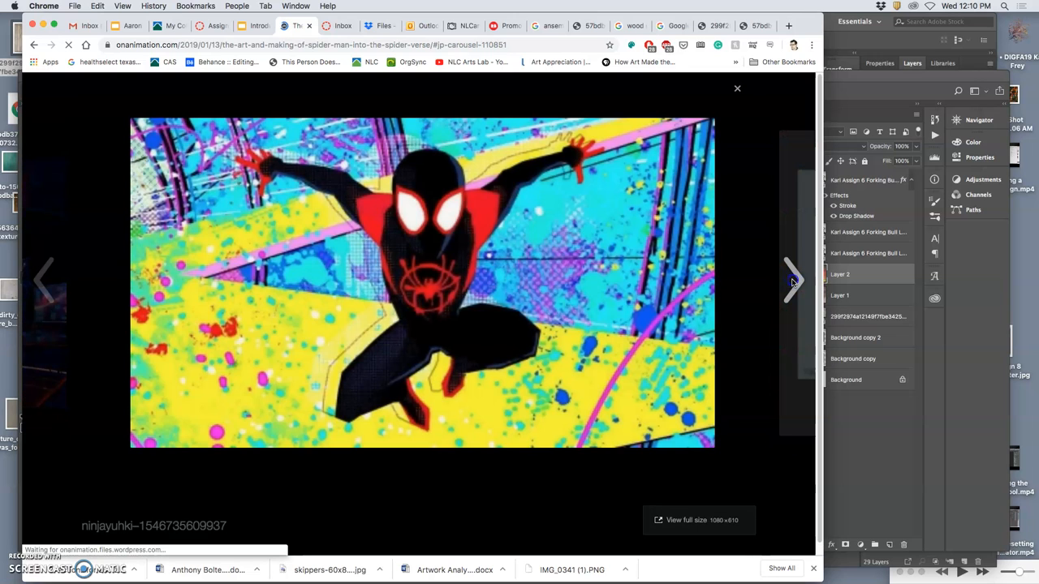
{"action": "left_click", "coordinate": [792, 279]}
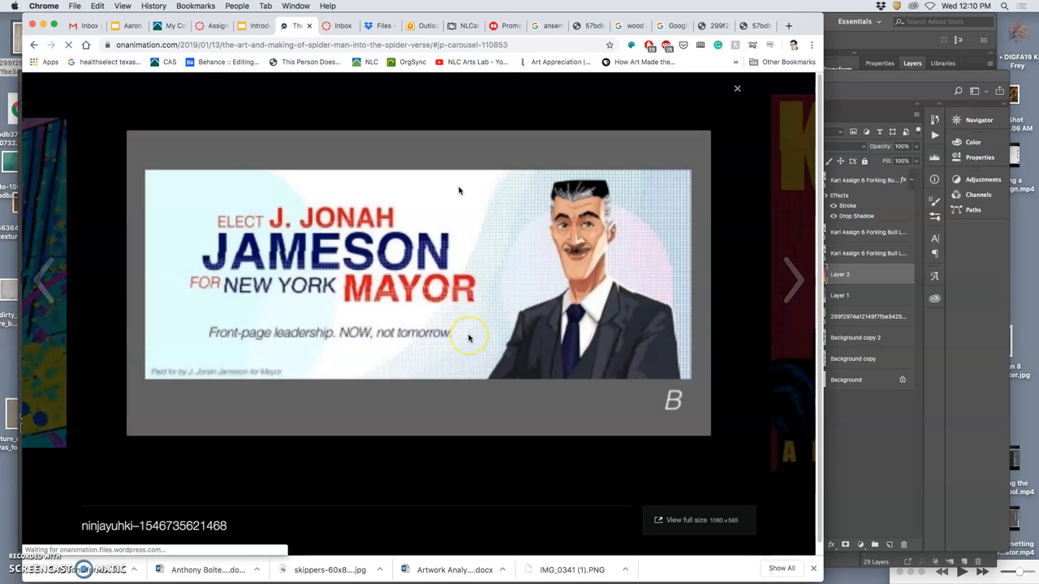
{"action": "mouse_move", "coordinate": [669, 269]}
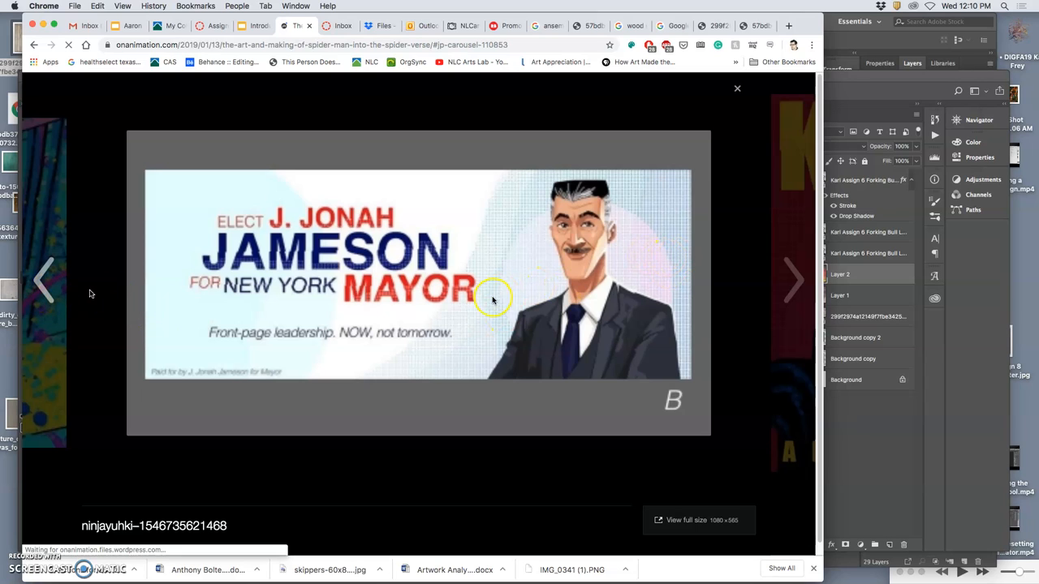
{"action": "mouse_move", "coordinate": [406, 282]}
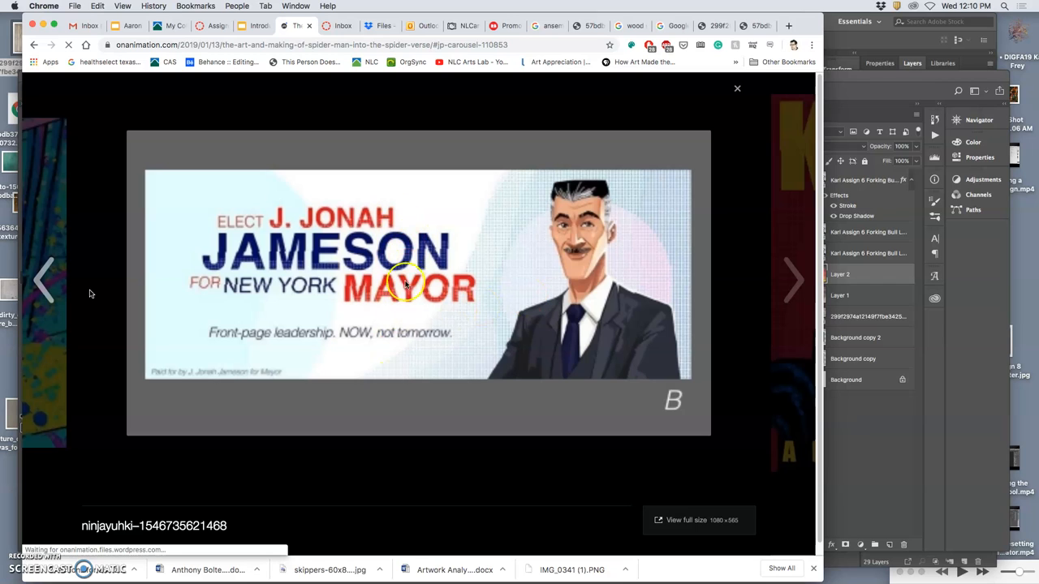
{"action": "mouse_move", "coordinate": [445, 283]}
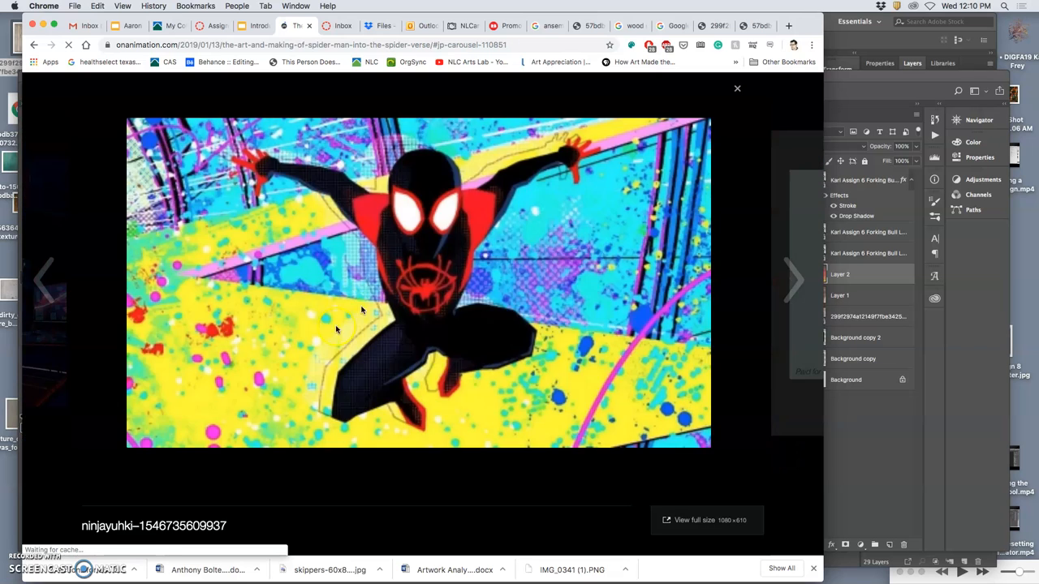
{"action": "left_click", "coordinate": [792, 280]}
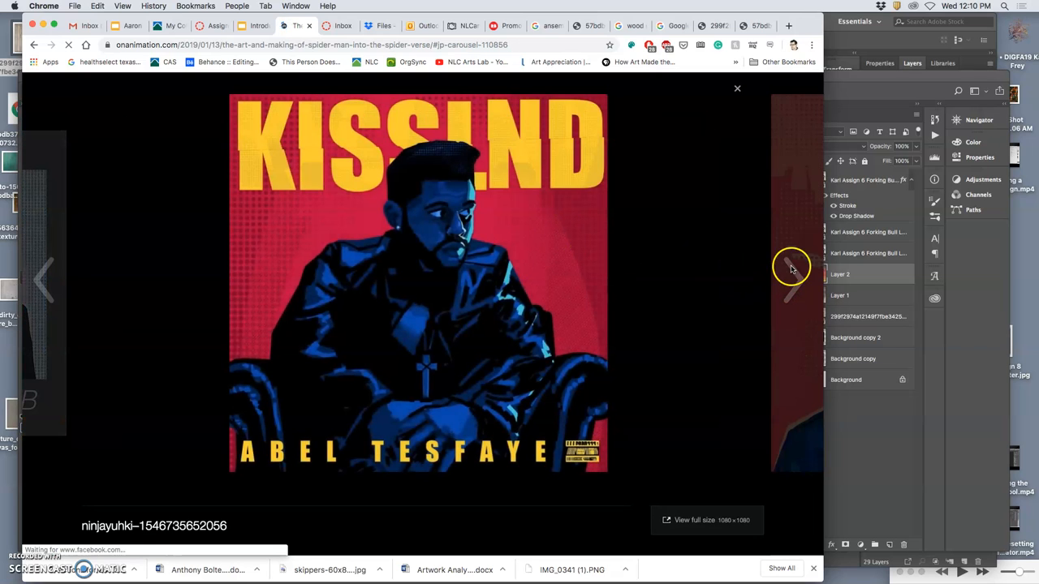
{"action": "left_click", "coordinate": [793, 280]}
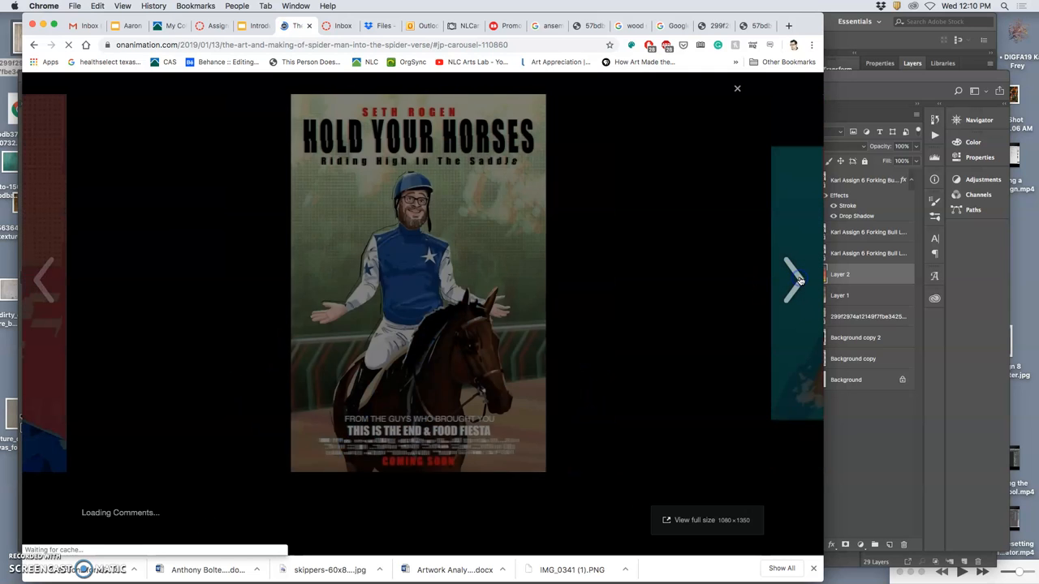
{"action": "left_click", "coordinate": [792, 279]}
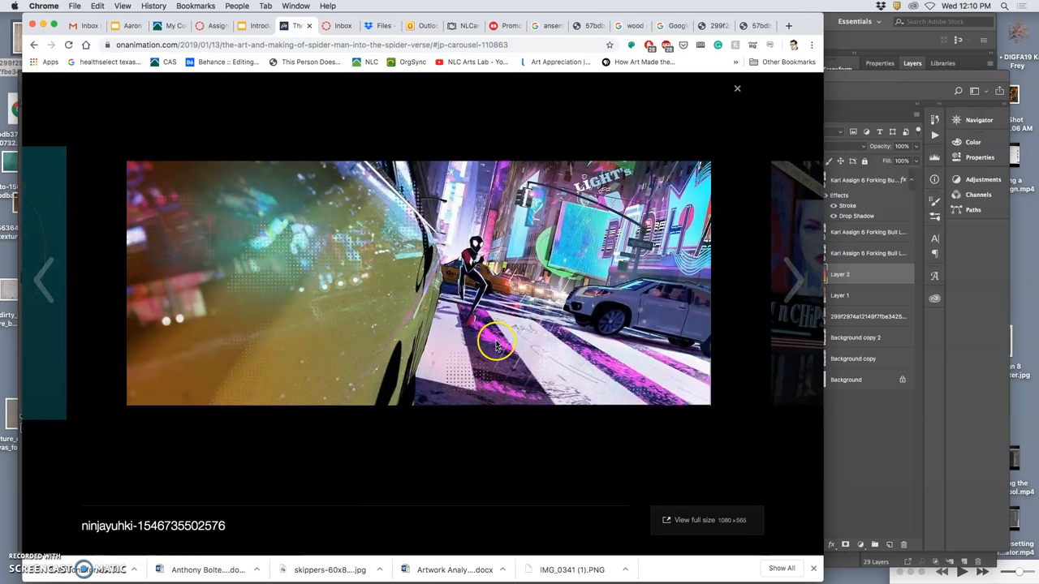
{"action": "mouse_move", "coordinate": [339, 268]}
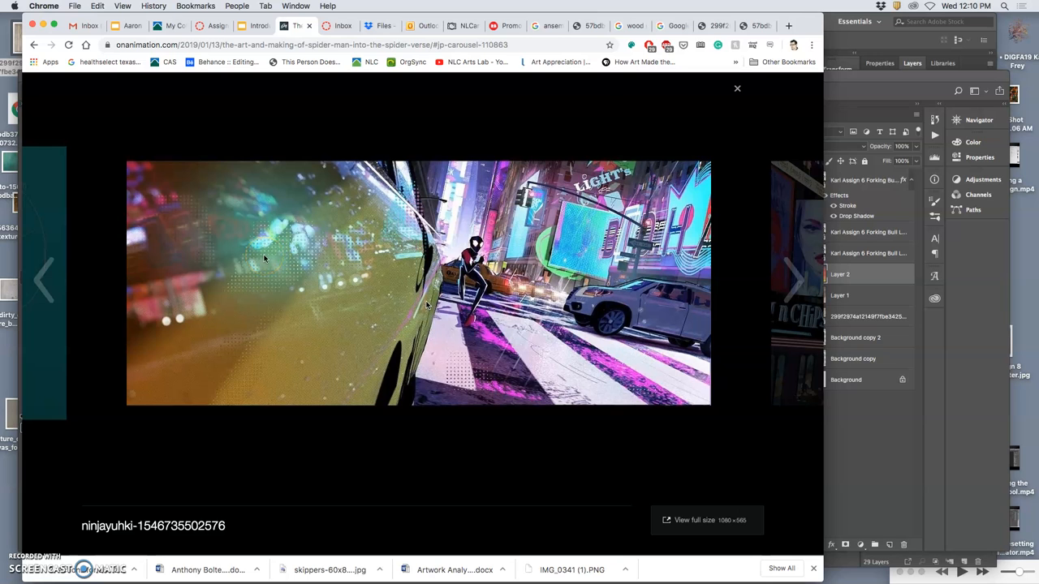
Return to the Google Slides tab and present the deck at the Spider-Verse halftone slide
{"action": "left_click", "coordinate": [256, 26]}
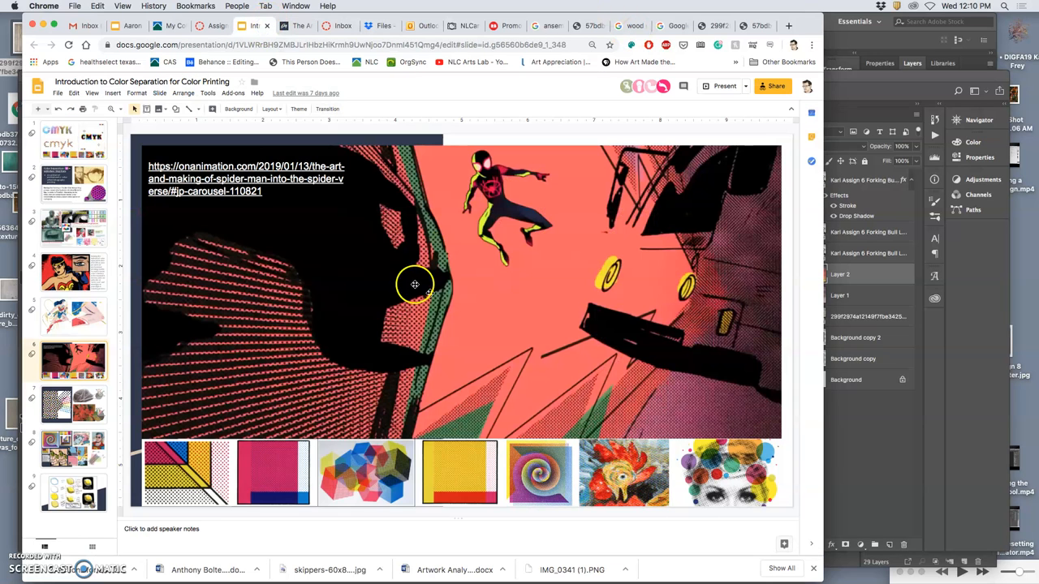
{"action": "mouse_move", "coordinate": [428, 291]}
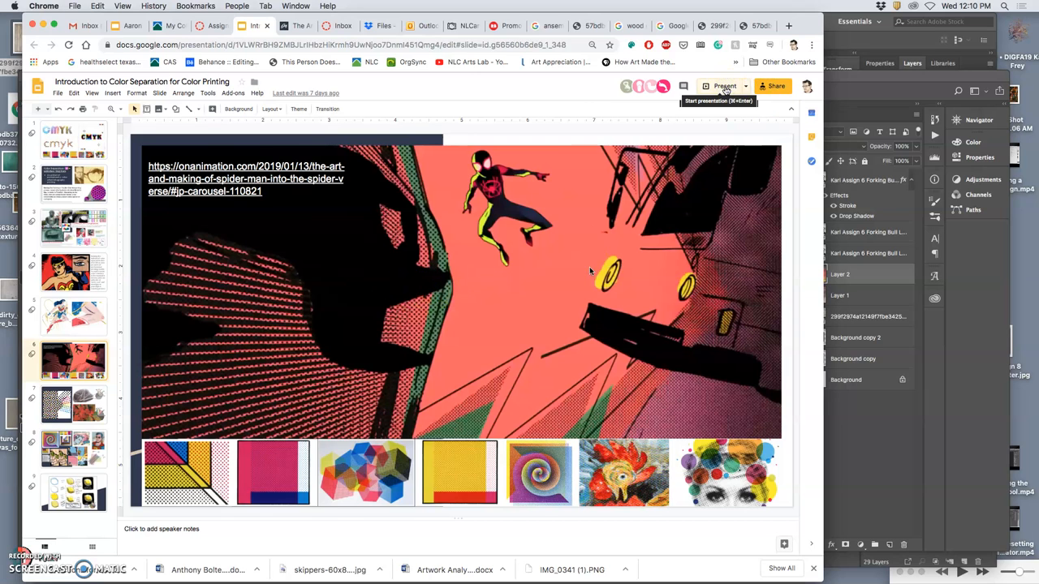
{"action": "left_click", "coordinate": [721, 86]}
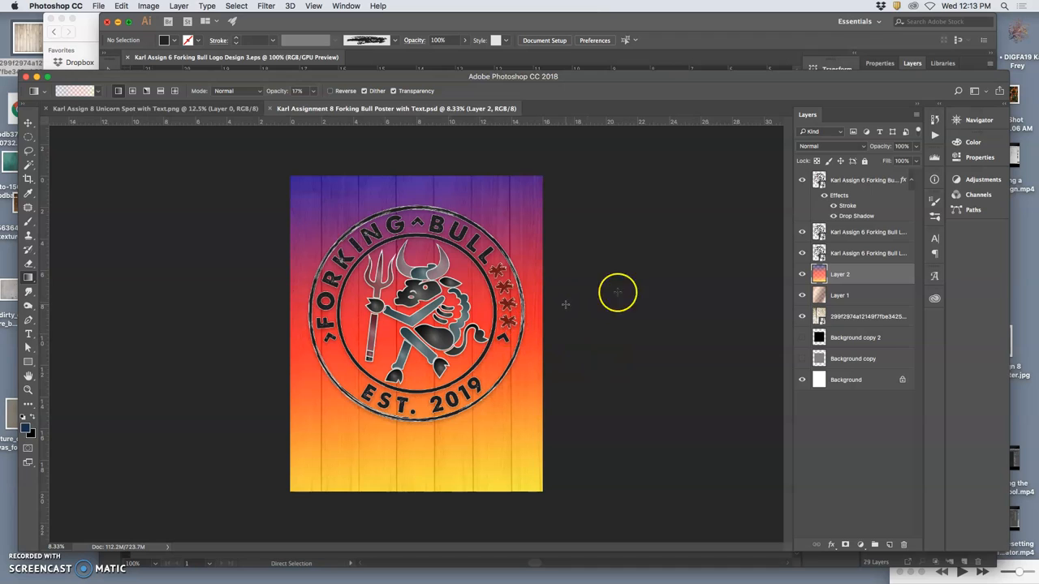
{"action": "mouse_move", "coordinate": [528, 243]}
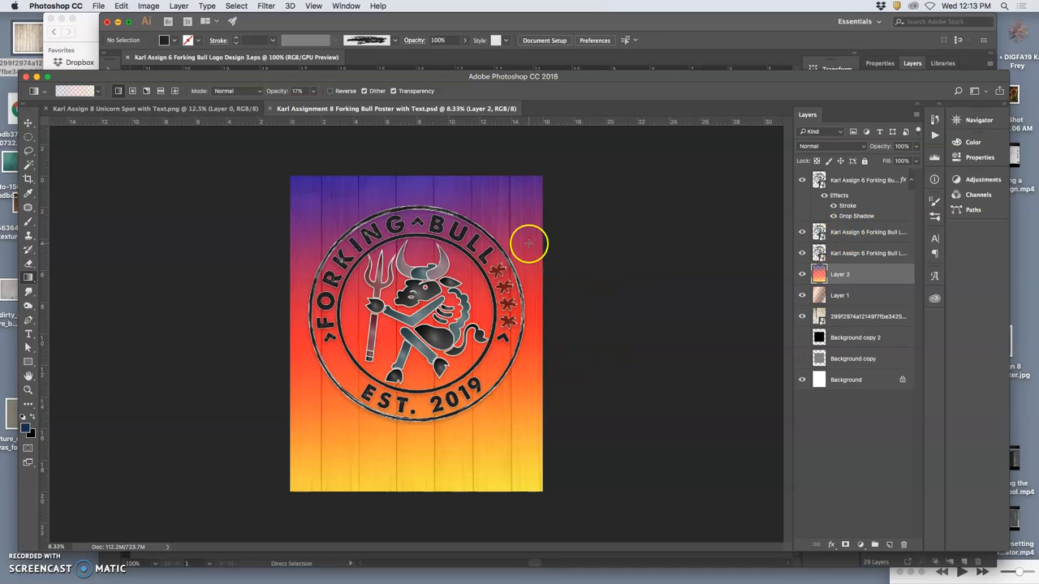
Hide the Forking Bull logo layers so only the rainbow gradient shows, then select a gradient layer
{"action": "left_click", "coordinate": [802, 230]}
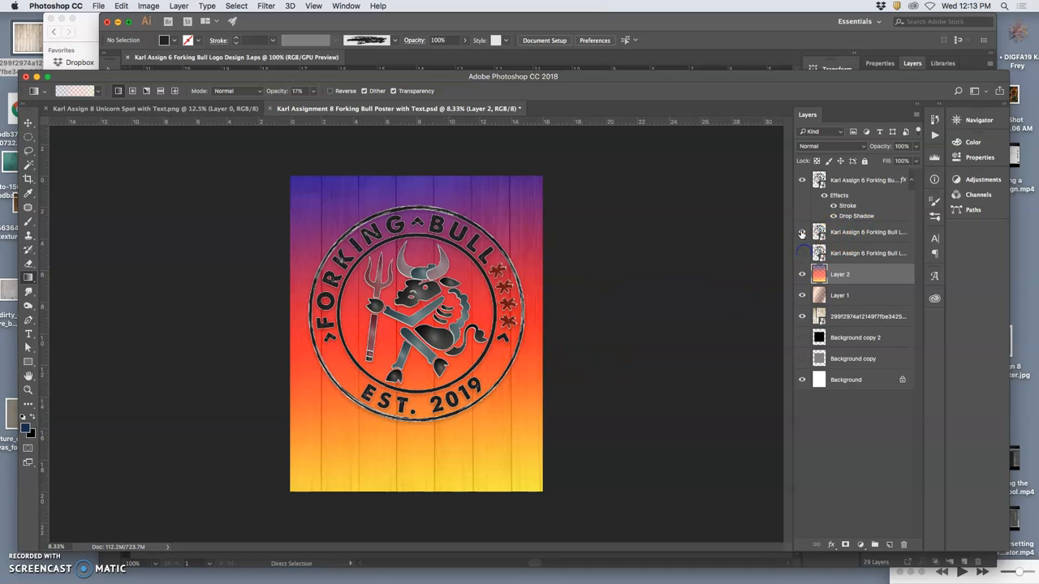
{"action": "left_click", "coordinate": [802, 295]}
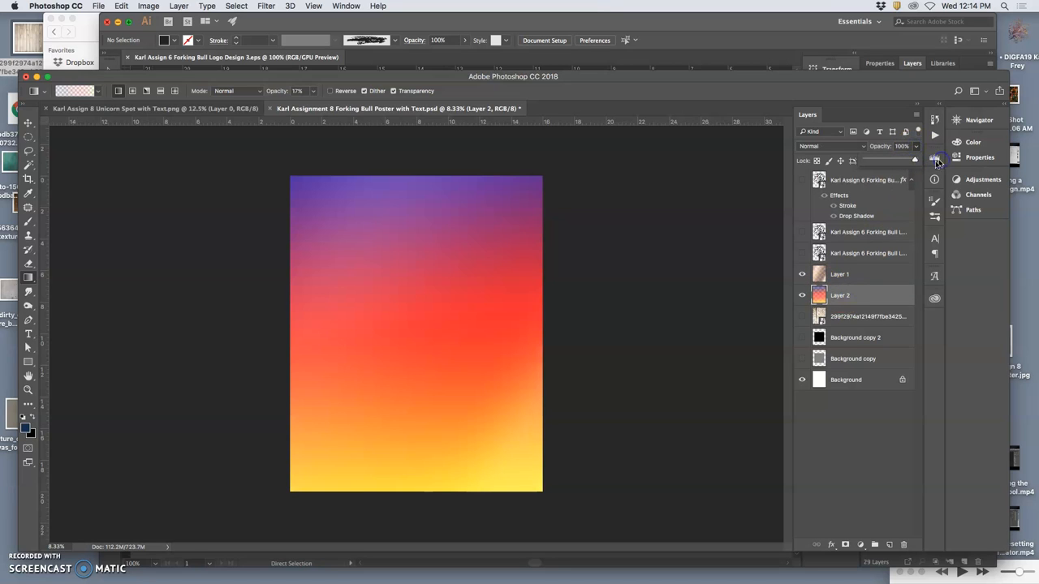
{"action": "left_click", "coordinate": [802, 272]}
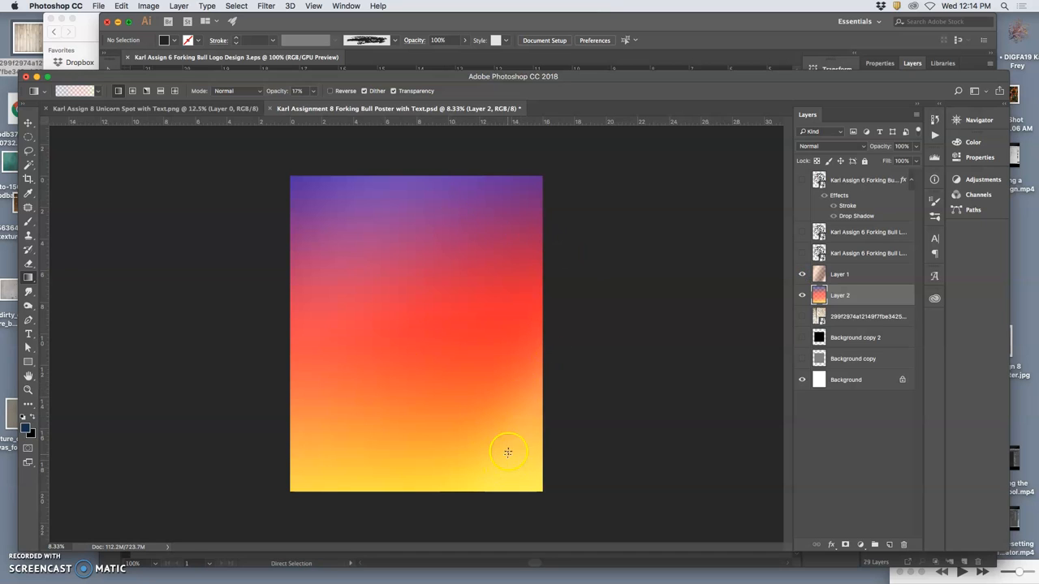
{"action": "mouse_move", "coordinate": [824, 322]}
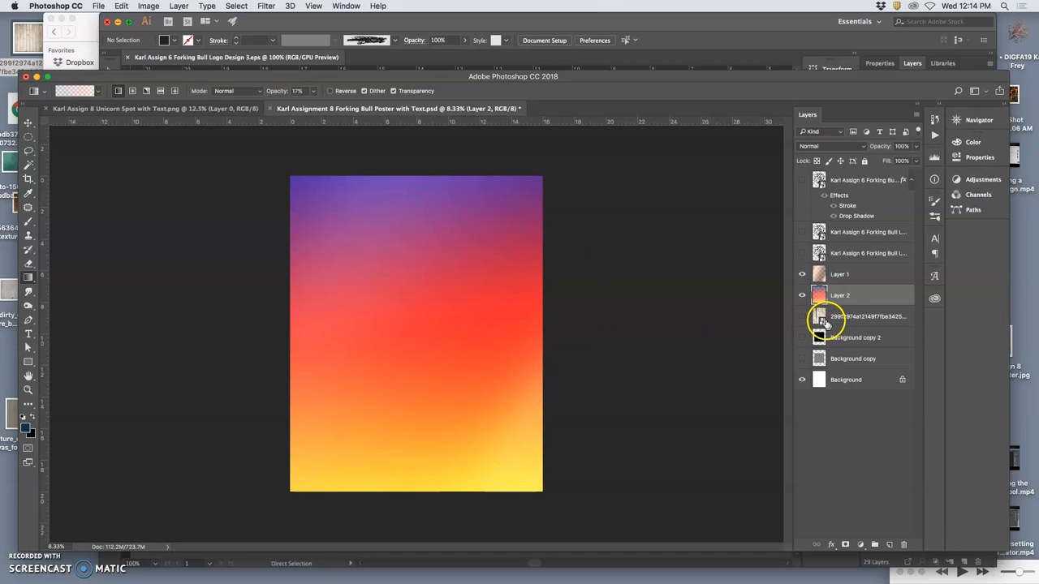
{"action": "left_click", "coordinate": [847, 279]}
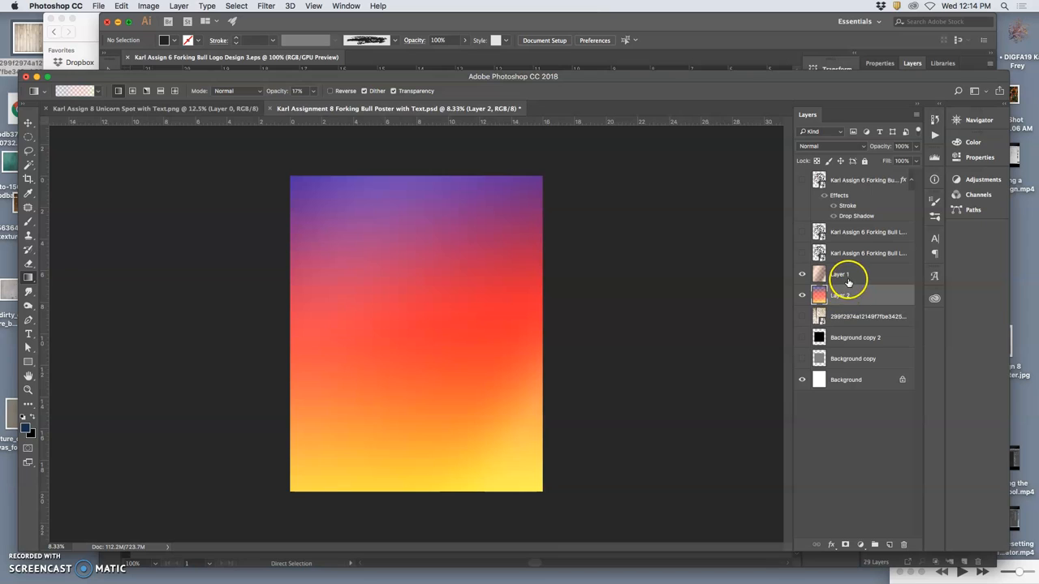
Merge the visible gradient to a new Layer 3, select all, copy, and start a new document
{"action": "left_click", "coordinate": [839, 273]}
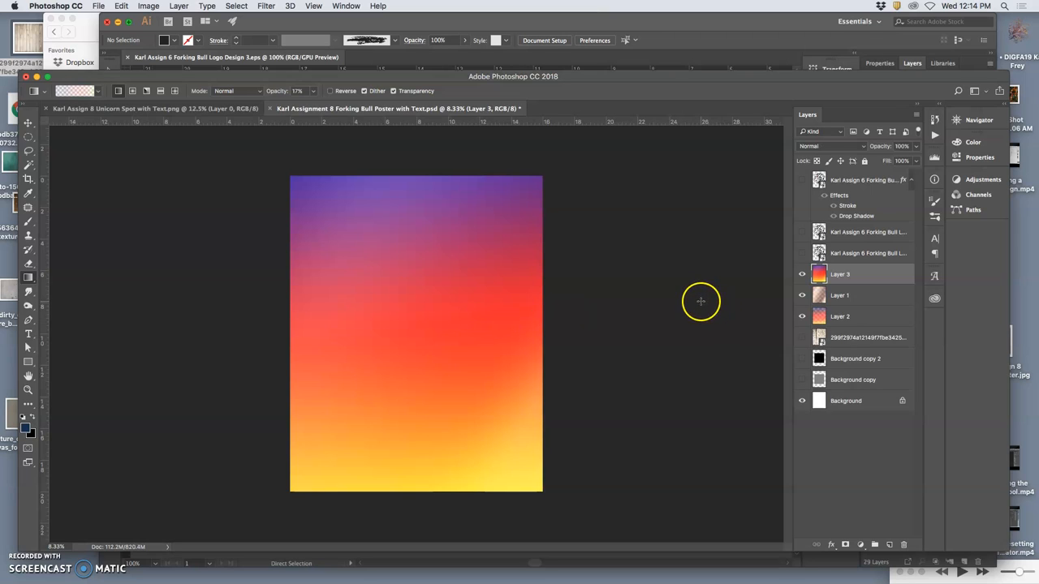
{"action": "mouse_move", "coordinate": [869, 280]}
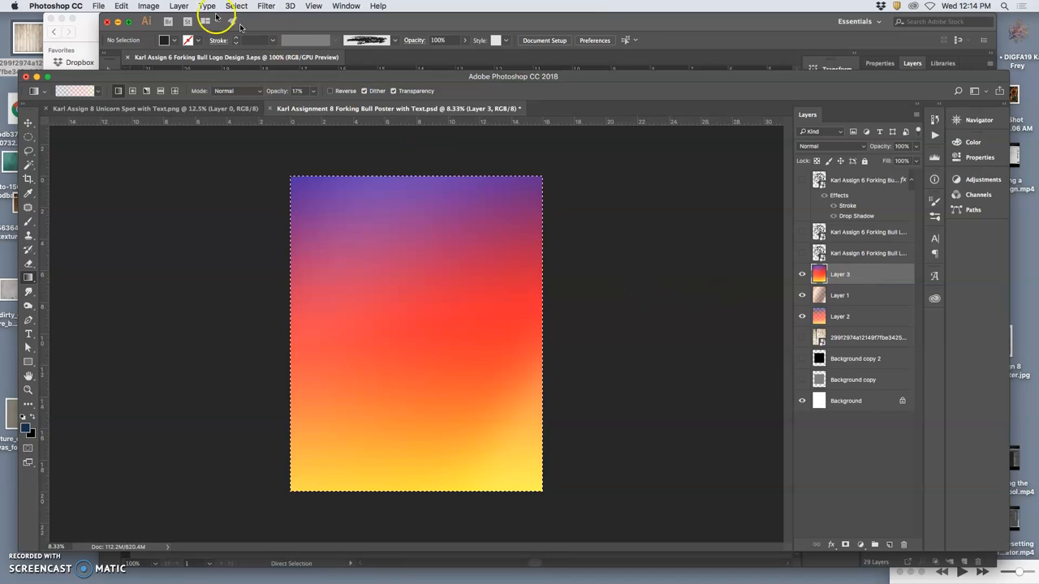
{"action": "left_click", "coordinate": [120, 6]}
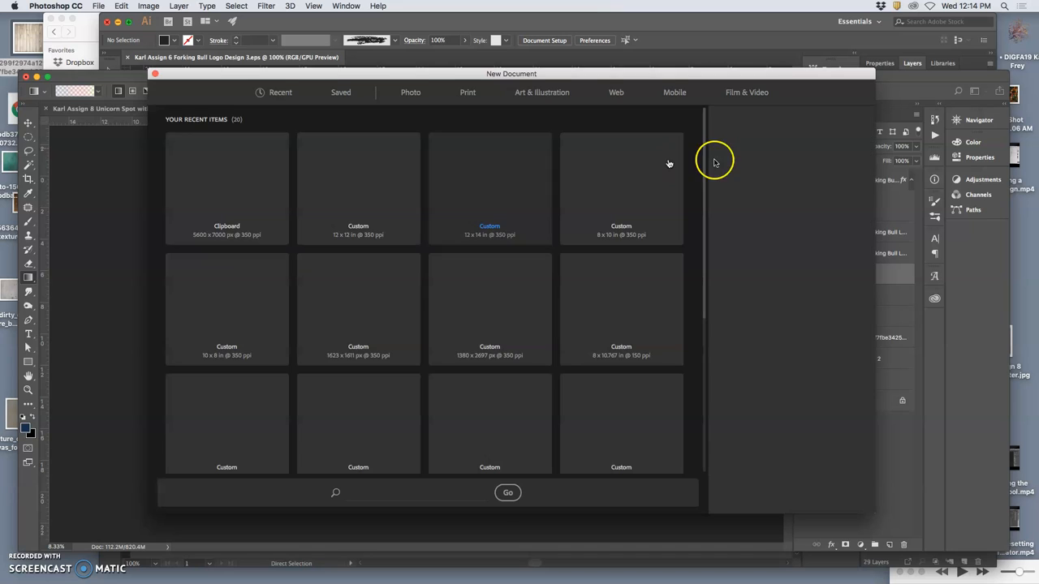
Create a new clipboard-sized document named CMYK
{"action": "left_click", "coordinate": [228, 178]}
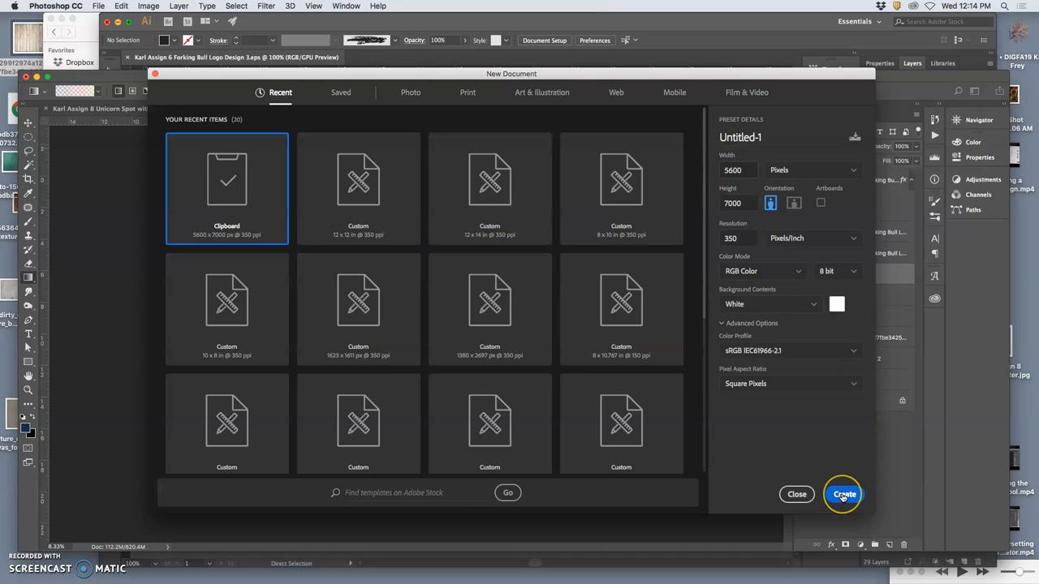
{"action": "mouse_move", "coordinate": [798, 336]}
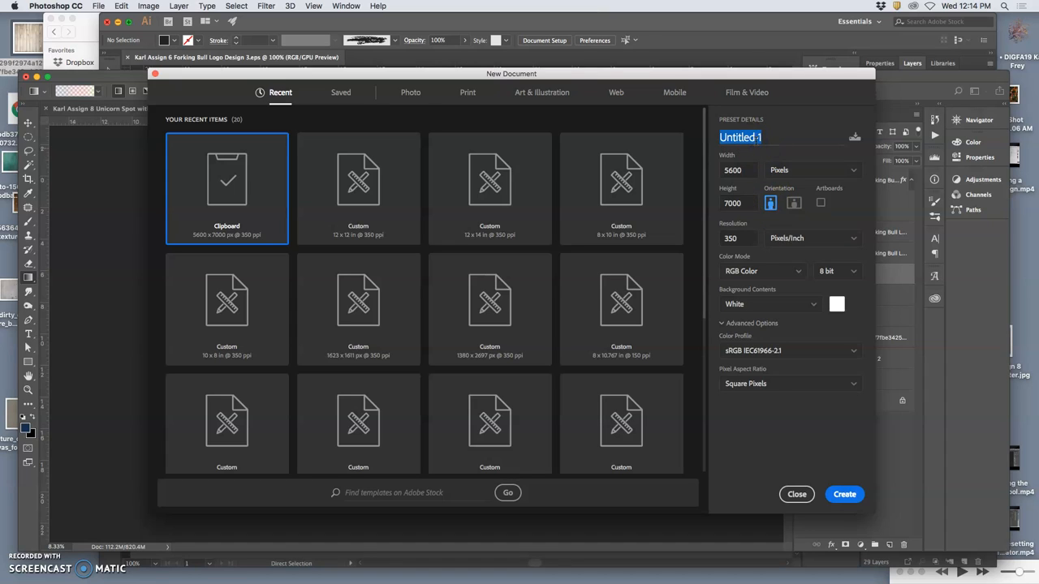
{"action": "type", "text": "CMYK"}
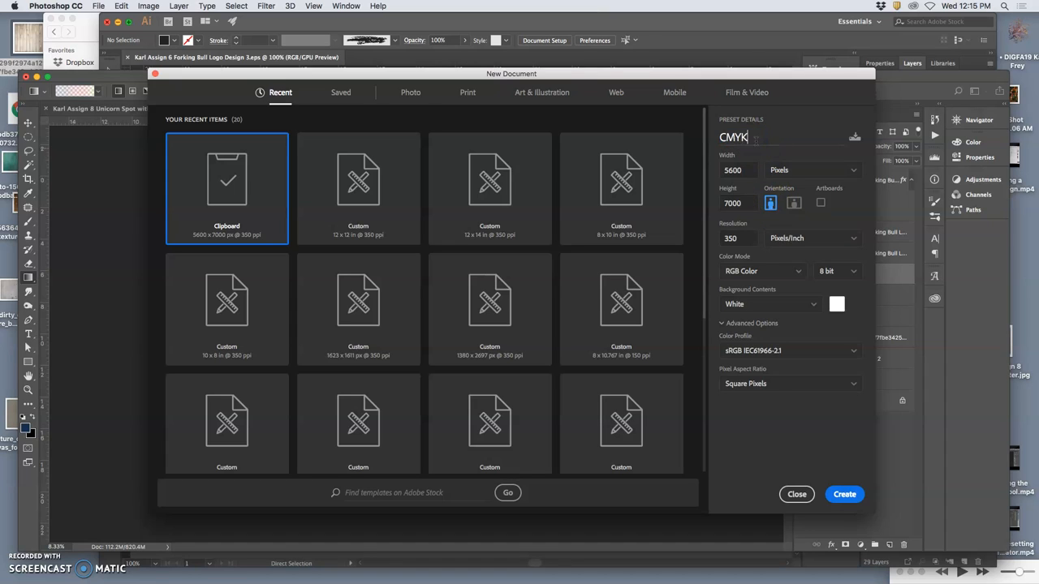
{"action": "left_click", "coordinate": [844, 493]}
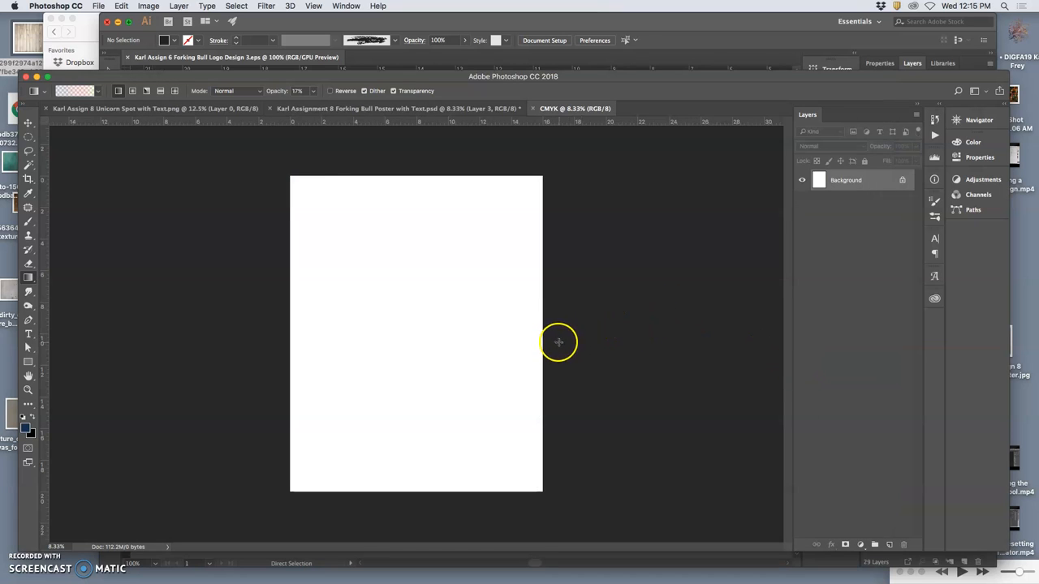
Paste the rainbow gradient into CMYK as Layer 1 and return to the Forking Bull poster
{"action": "left_click", "coordinate": [121, 7]}
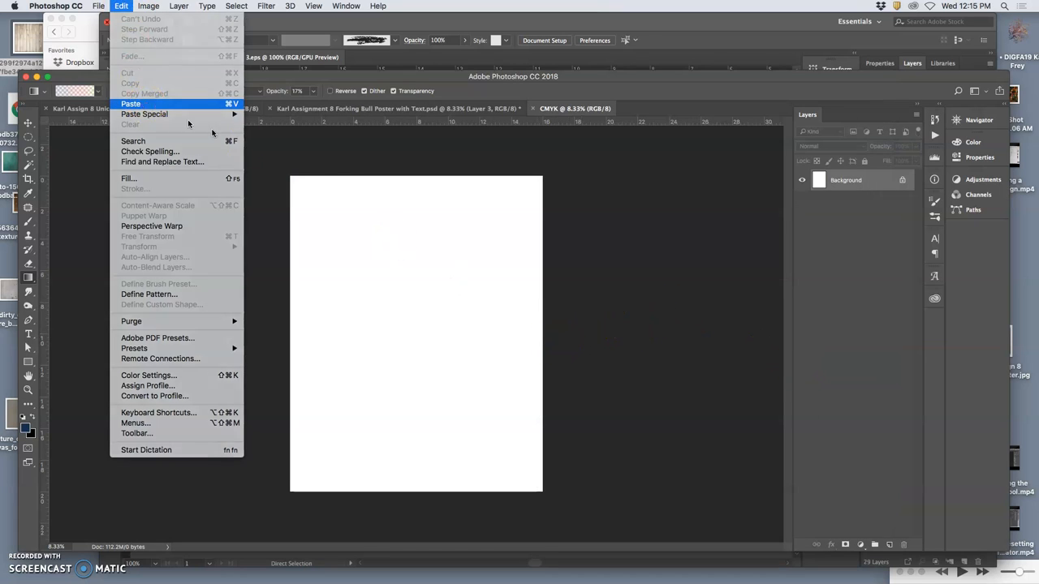
{"action": "left_click", "coordinate": [130, 104]}
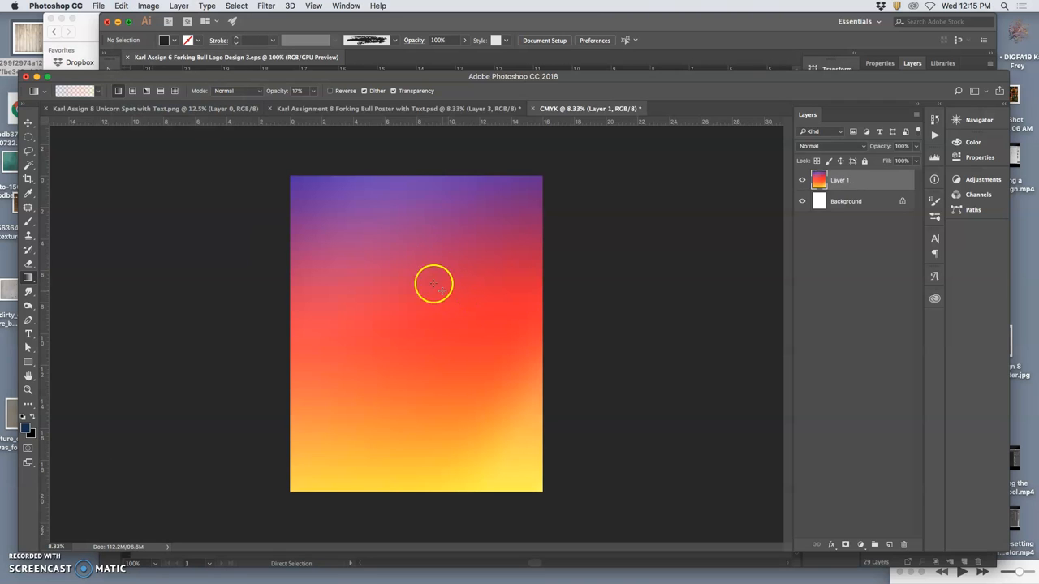
{"action": "left_click", "coordinate": [398, 107]}
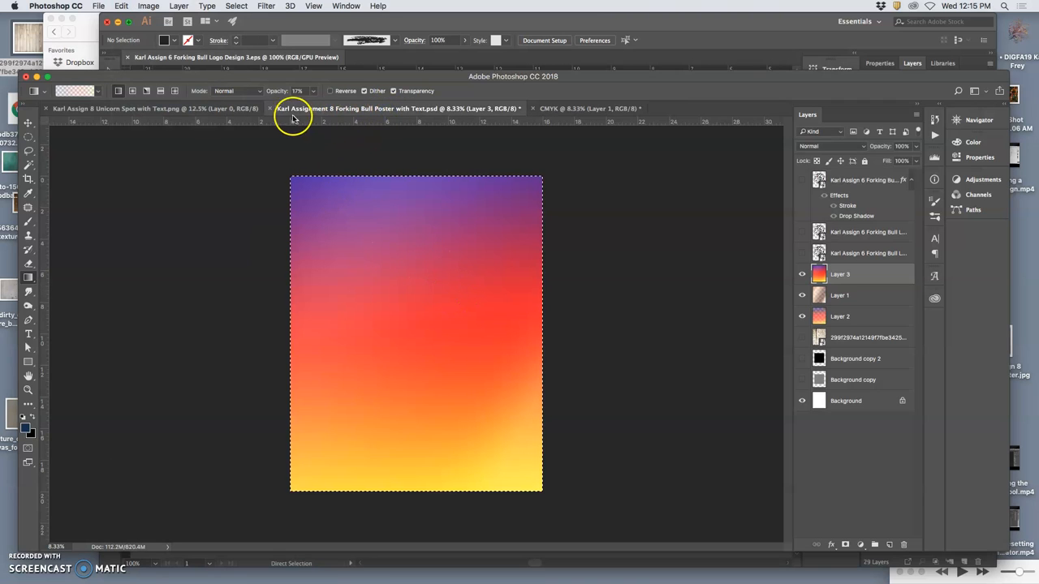